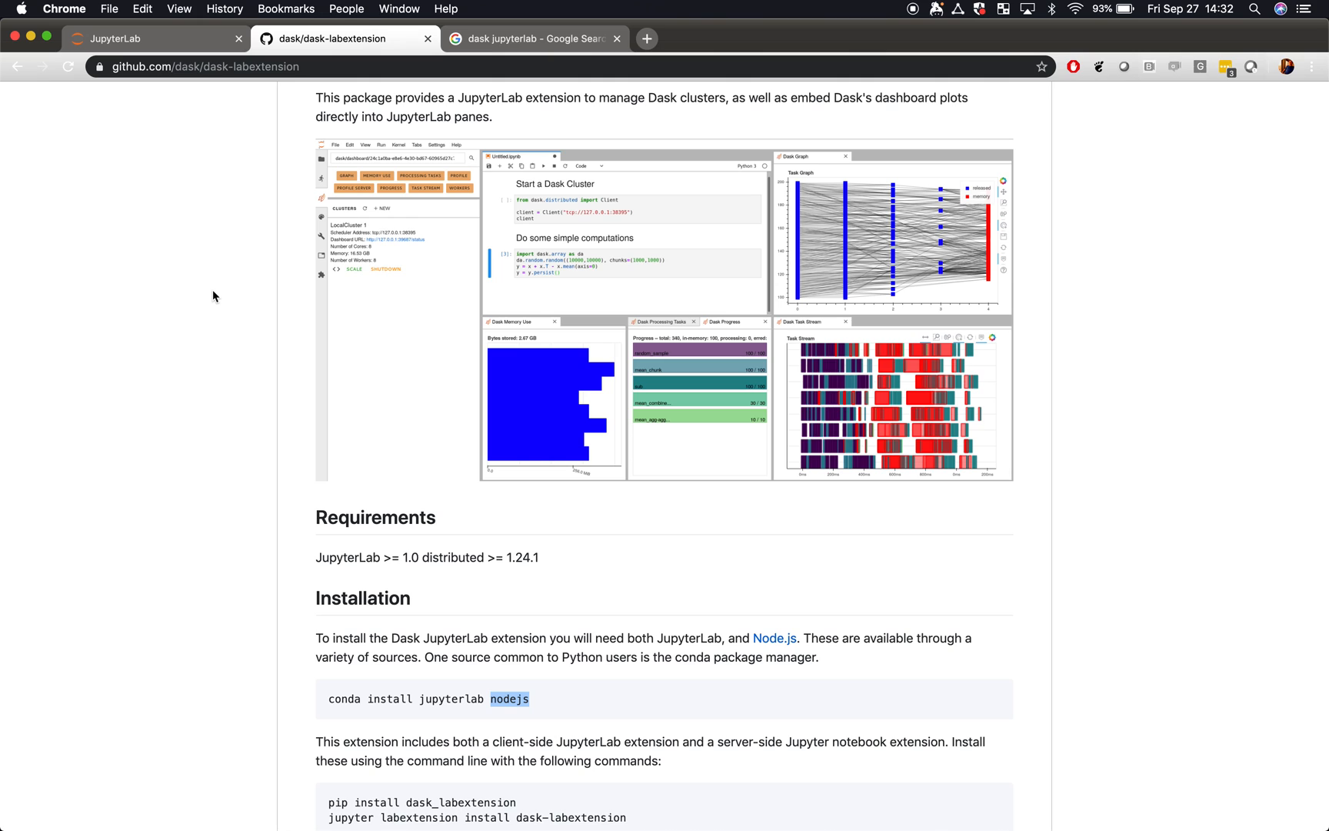
mouse_move(621, 356)
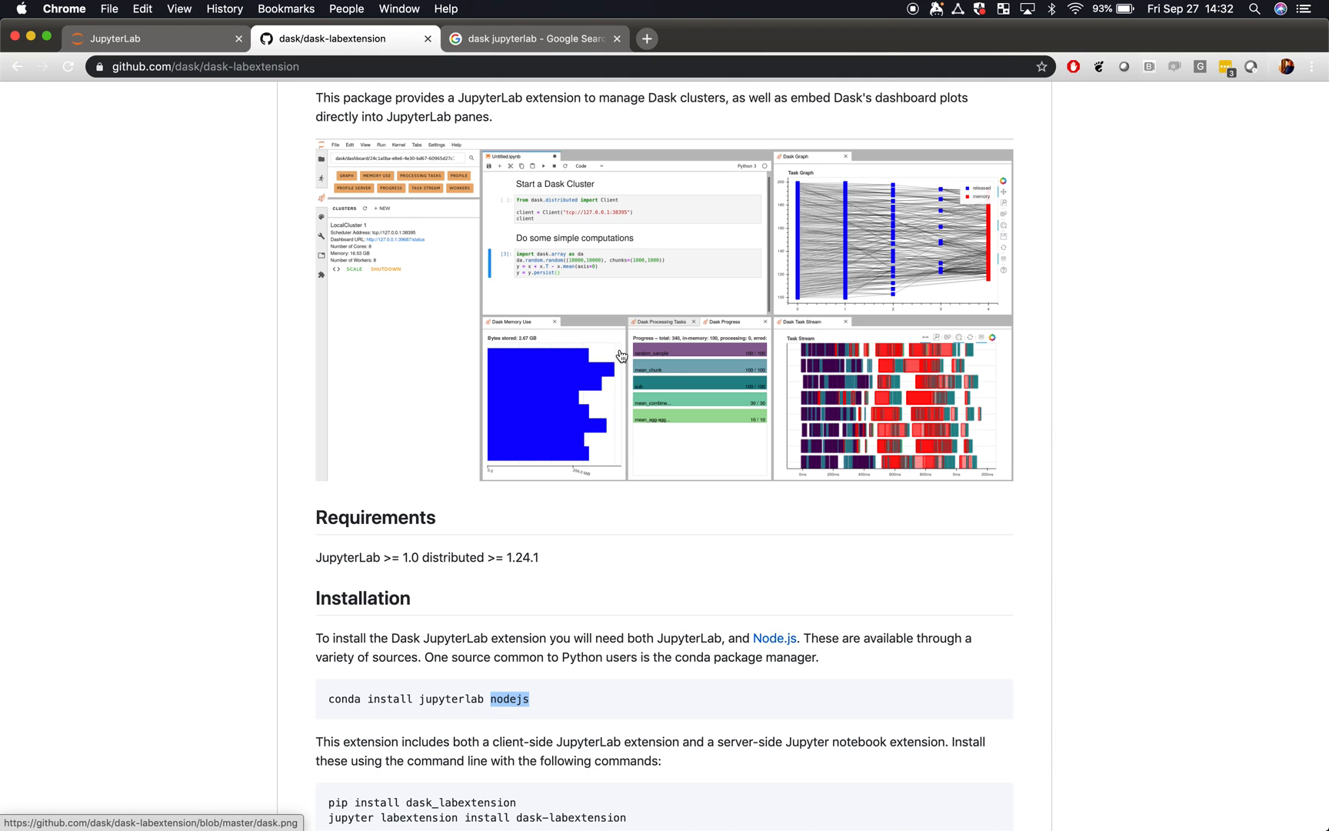
mouse_move(583, 372)
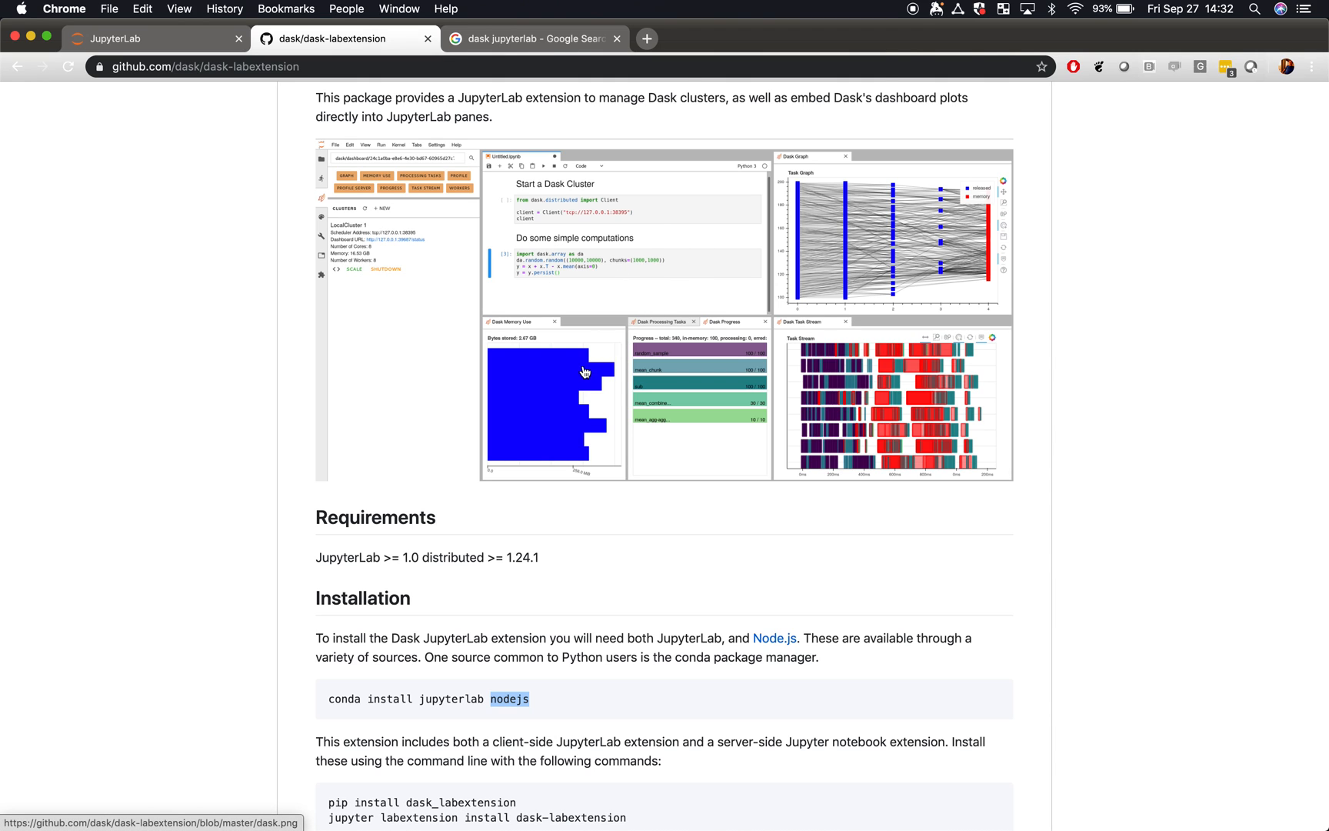
mouse_move(866, 259)
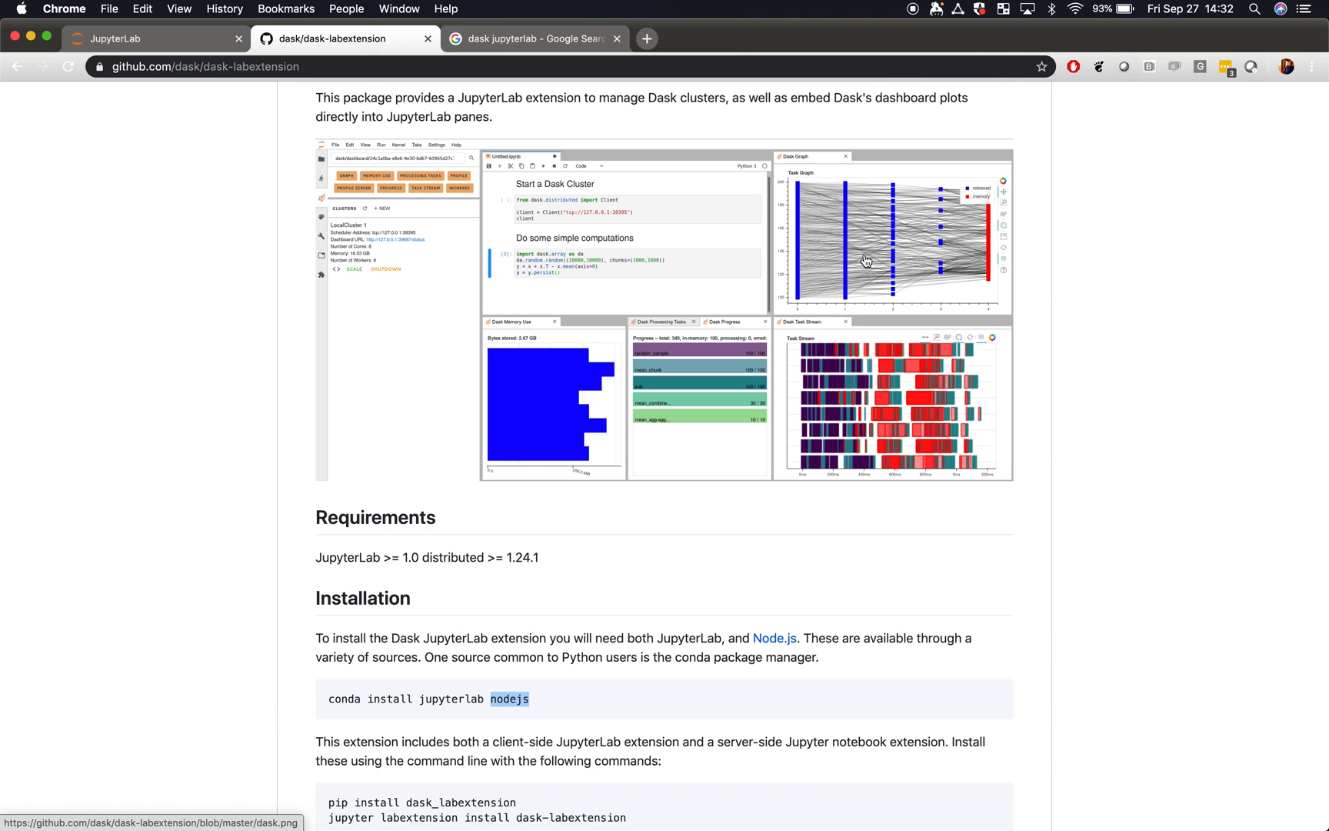
mouse_move(758, 608)
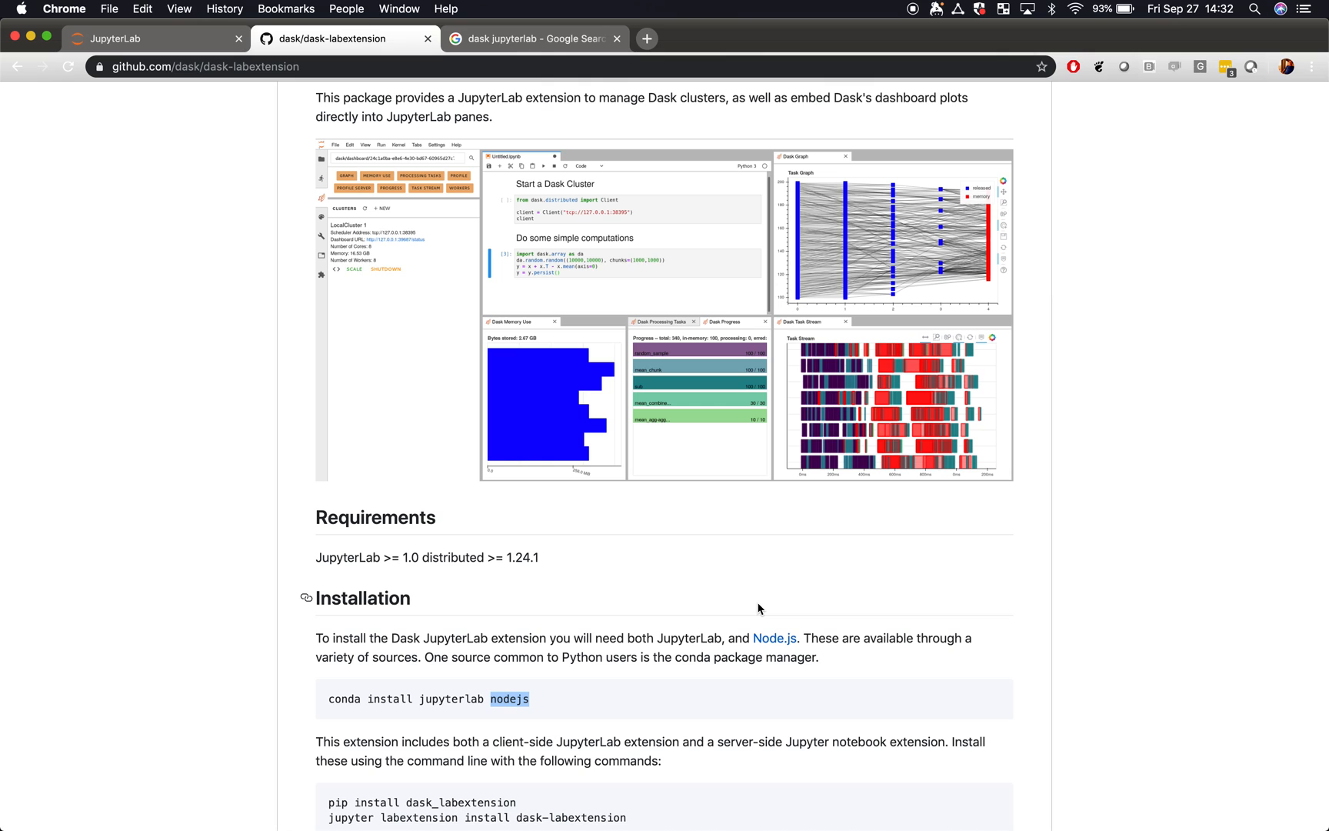
mouse_move(323, 278)
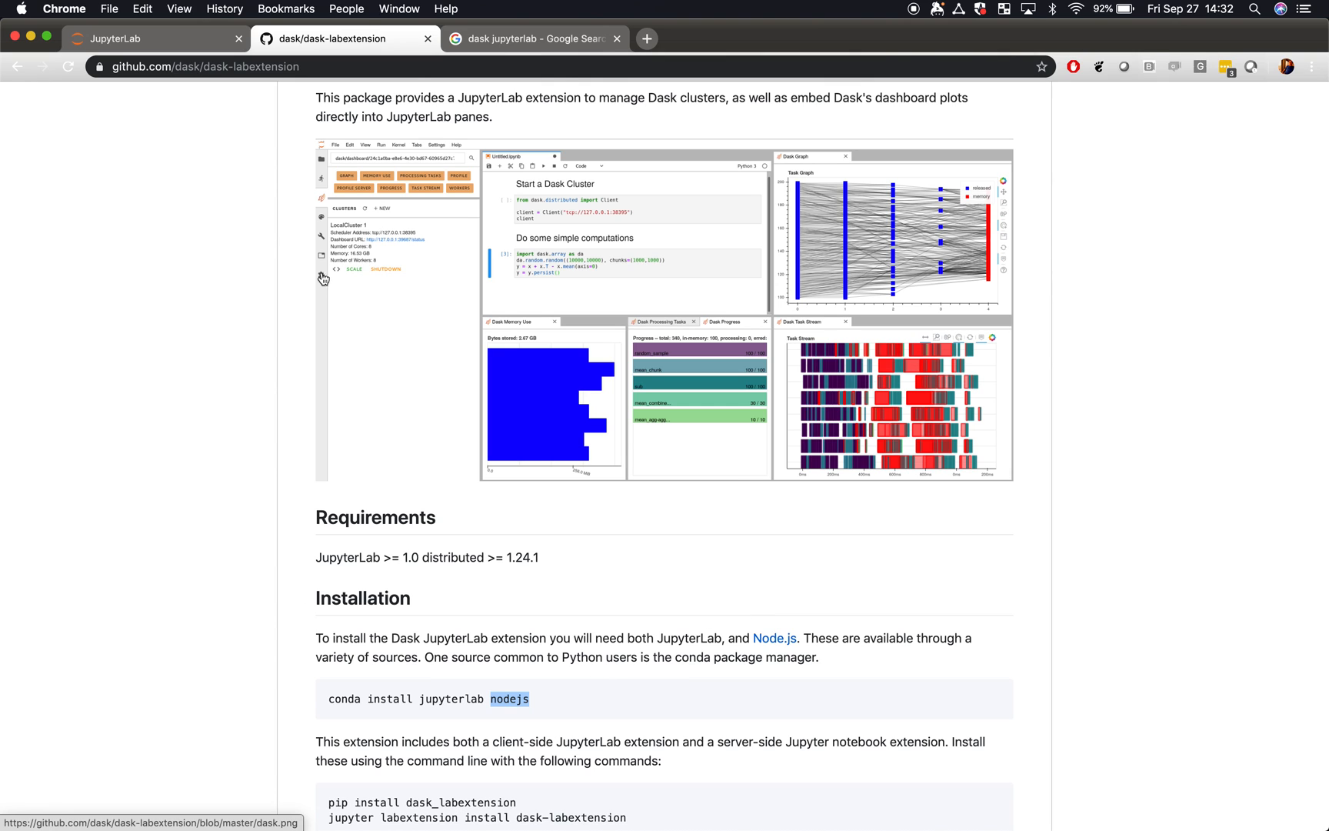
mouse_move(194, 73)
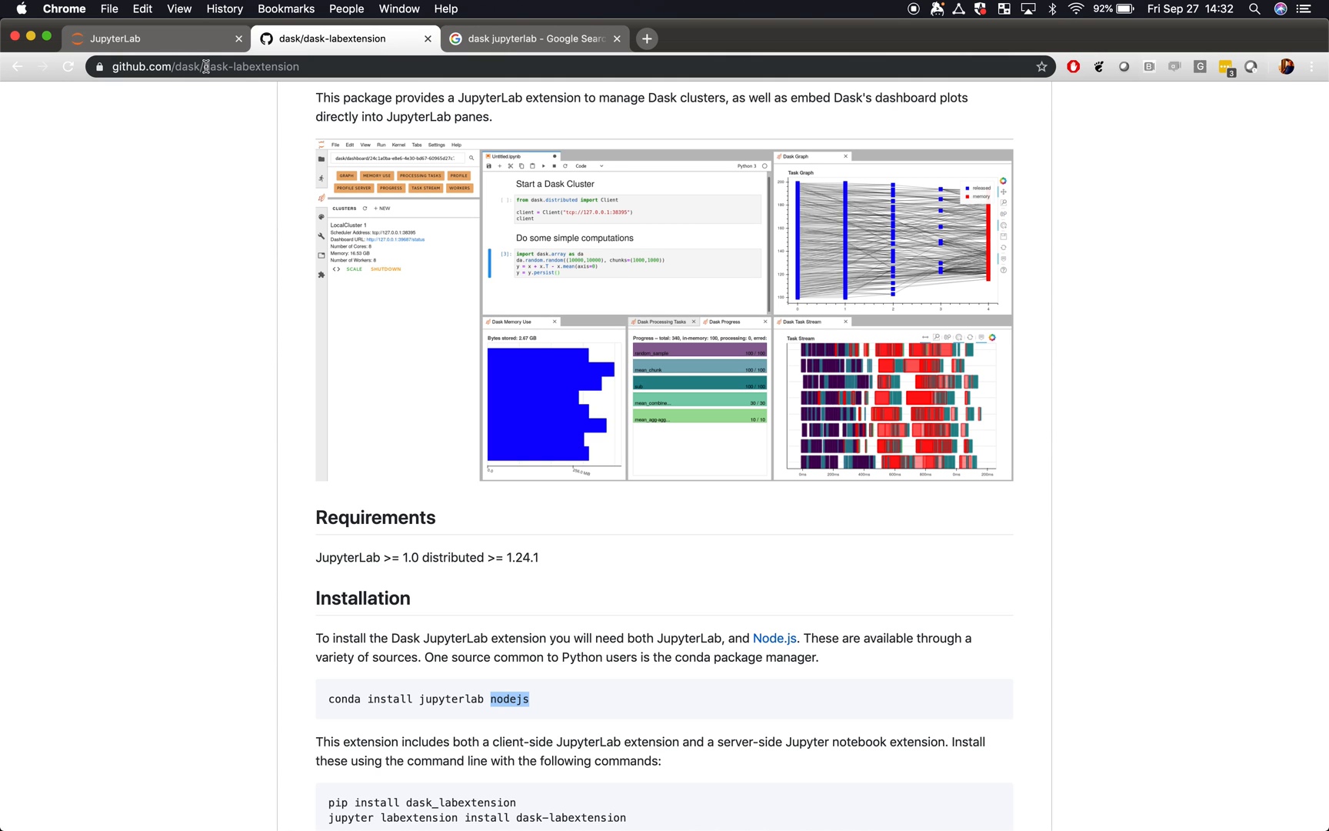
Run the dask array notebook cells with the 127.0.0.1:8787 dashboard open, storing 840.90 MB.
click(533, 38)
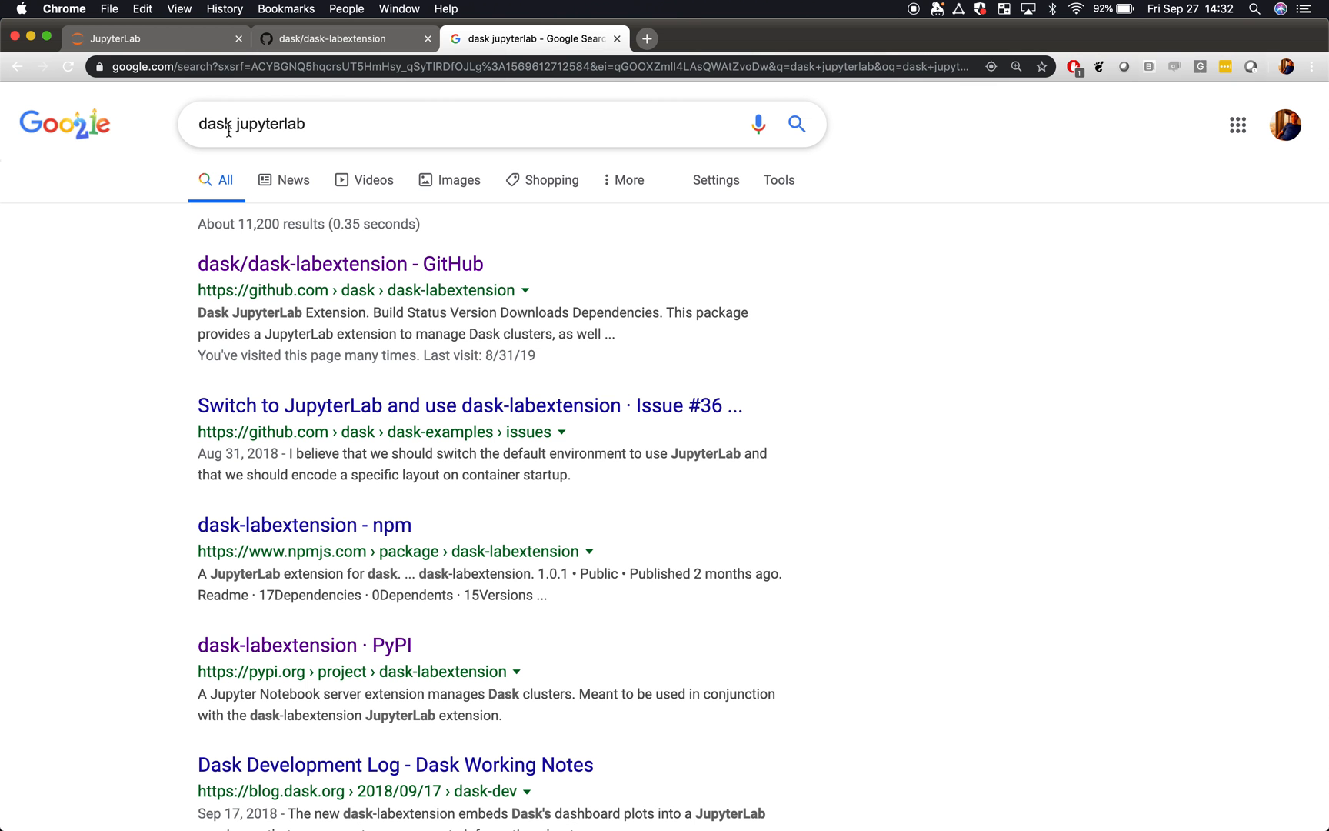
mouse_move(290, 276)
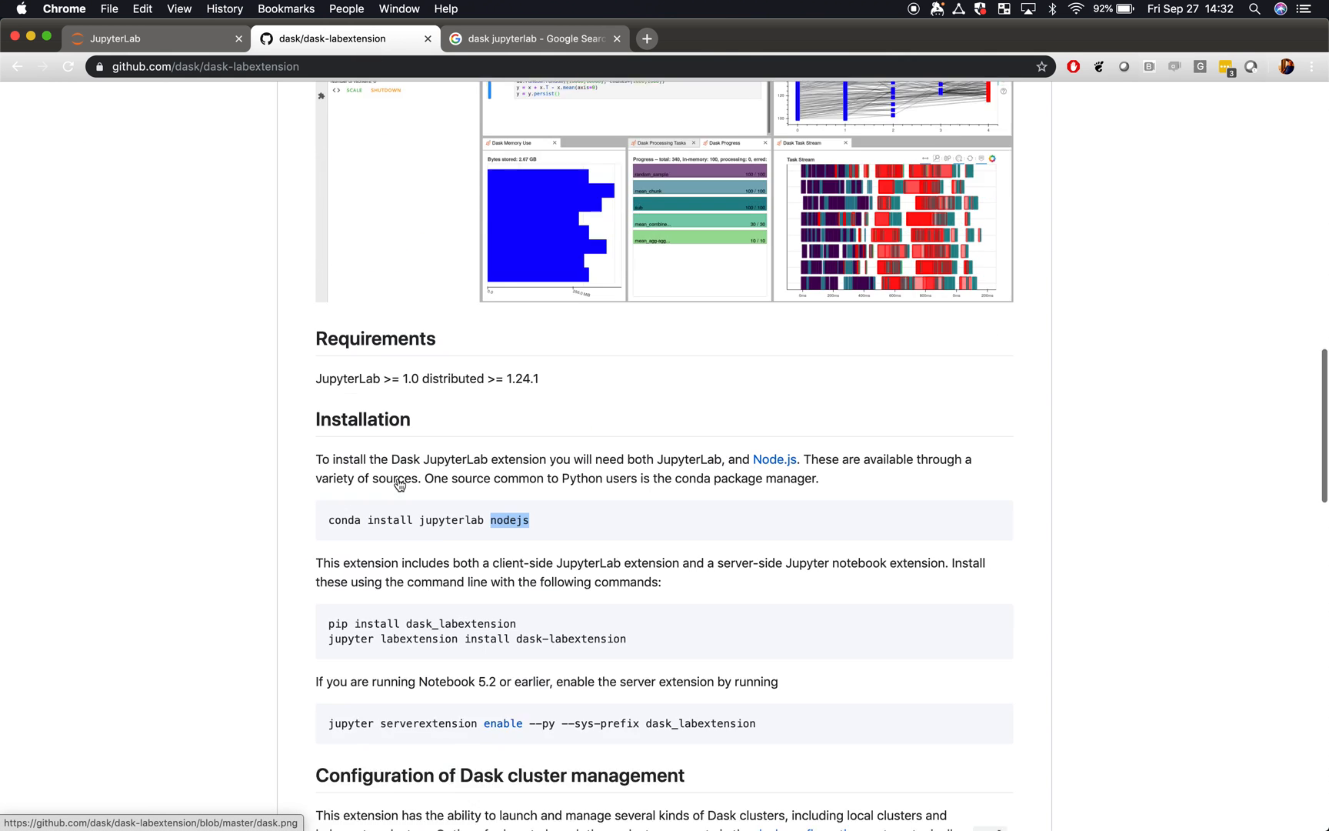
scroll(down, 3)
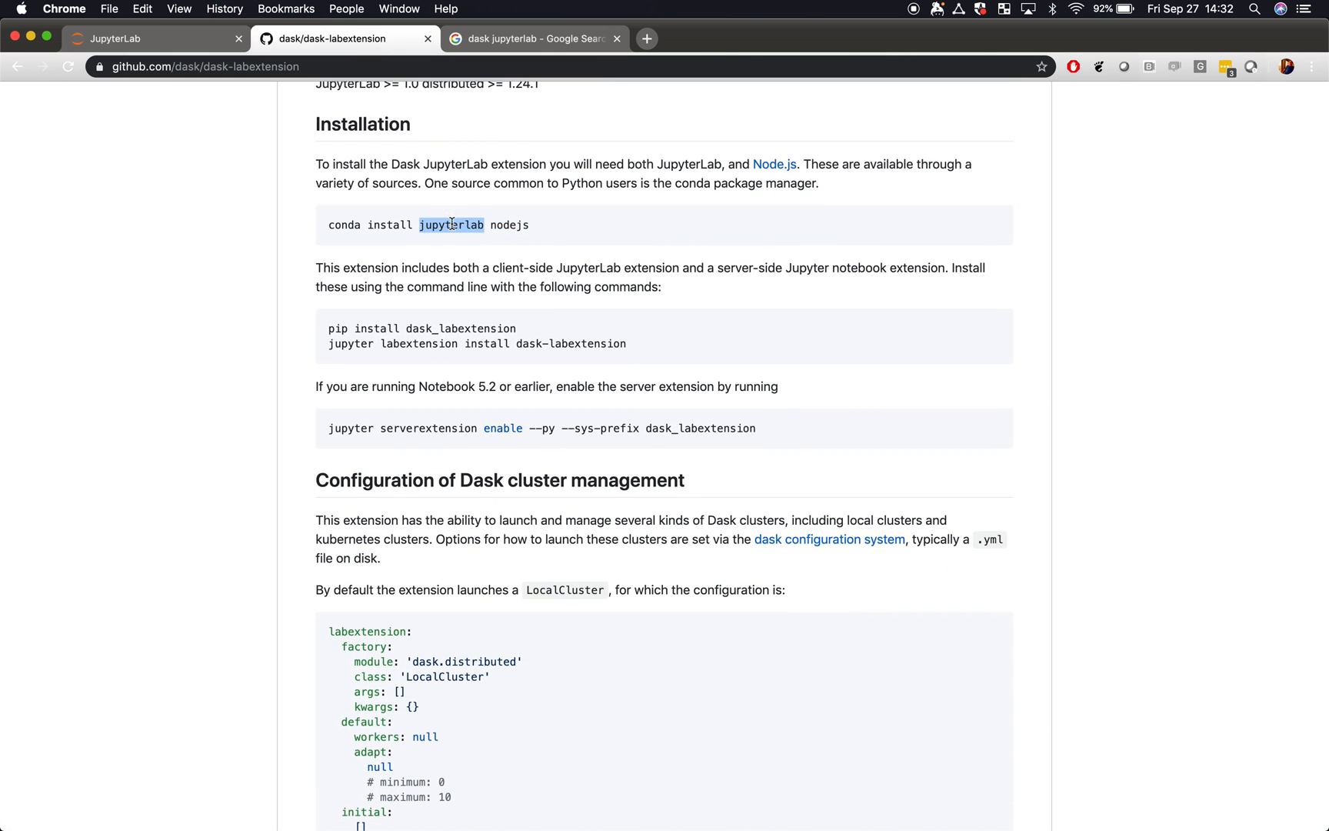
click(505, 225)
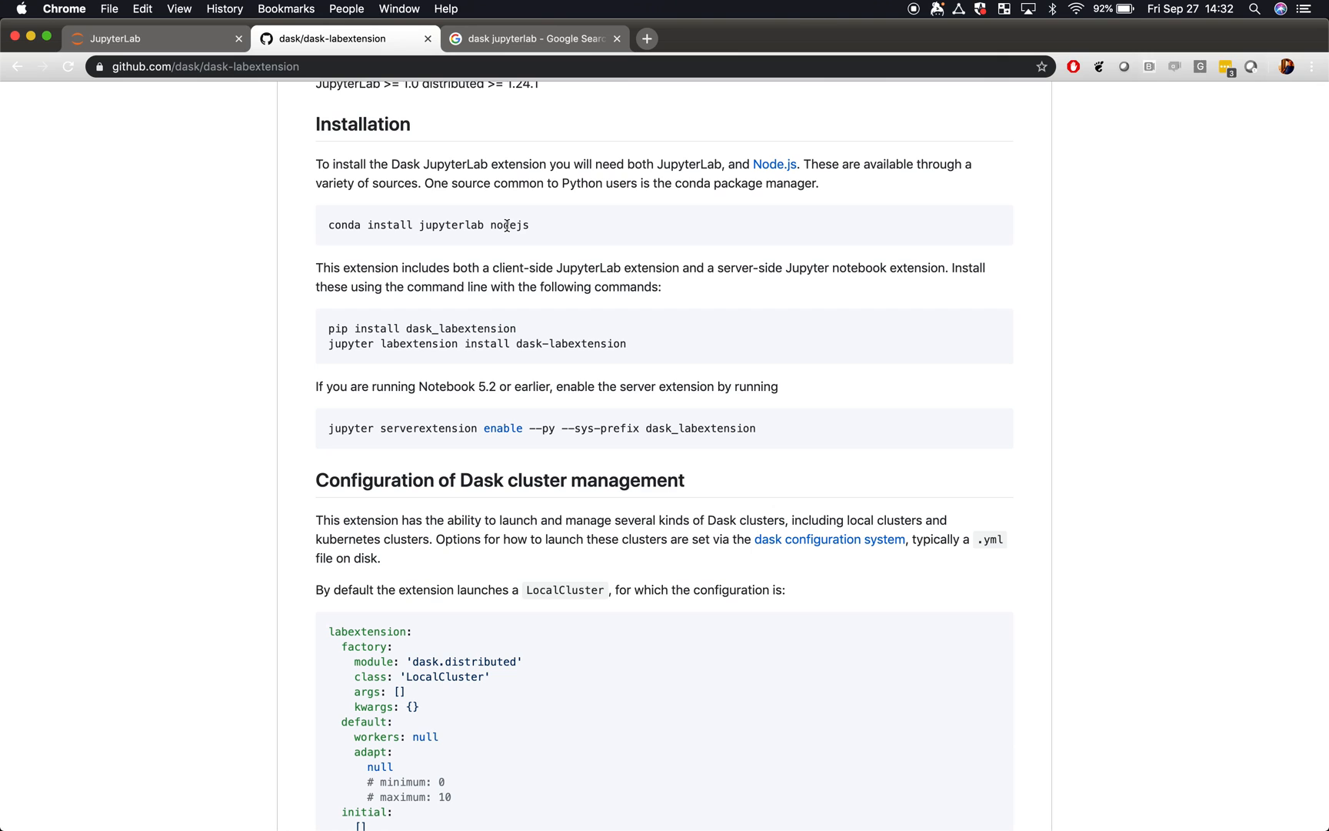
mouse_move(343, 329)
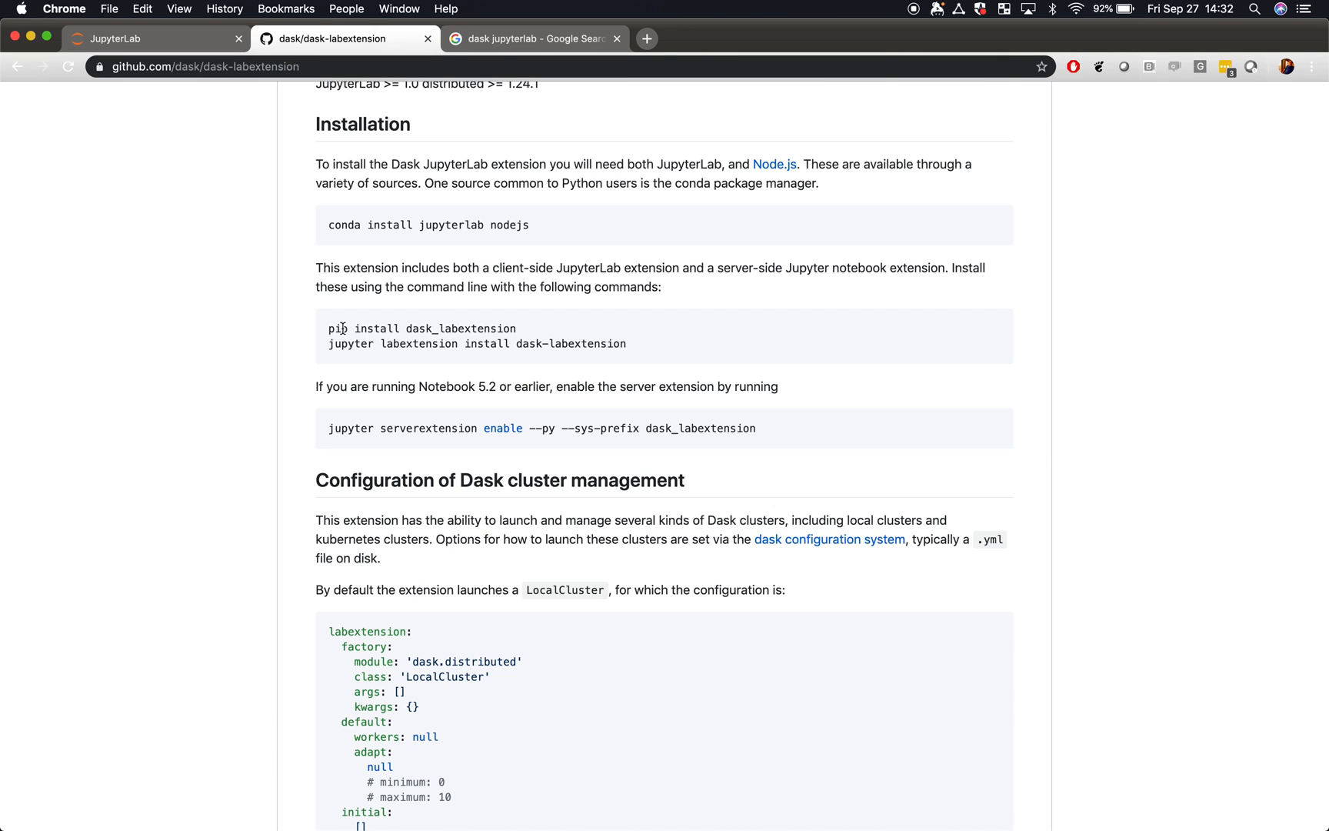
double_click(421, 327)
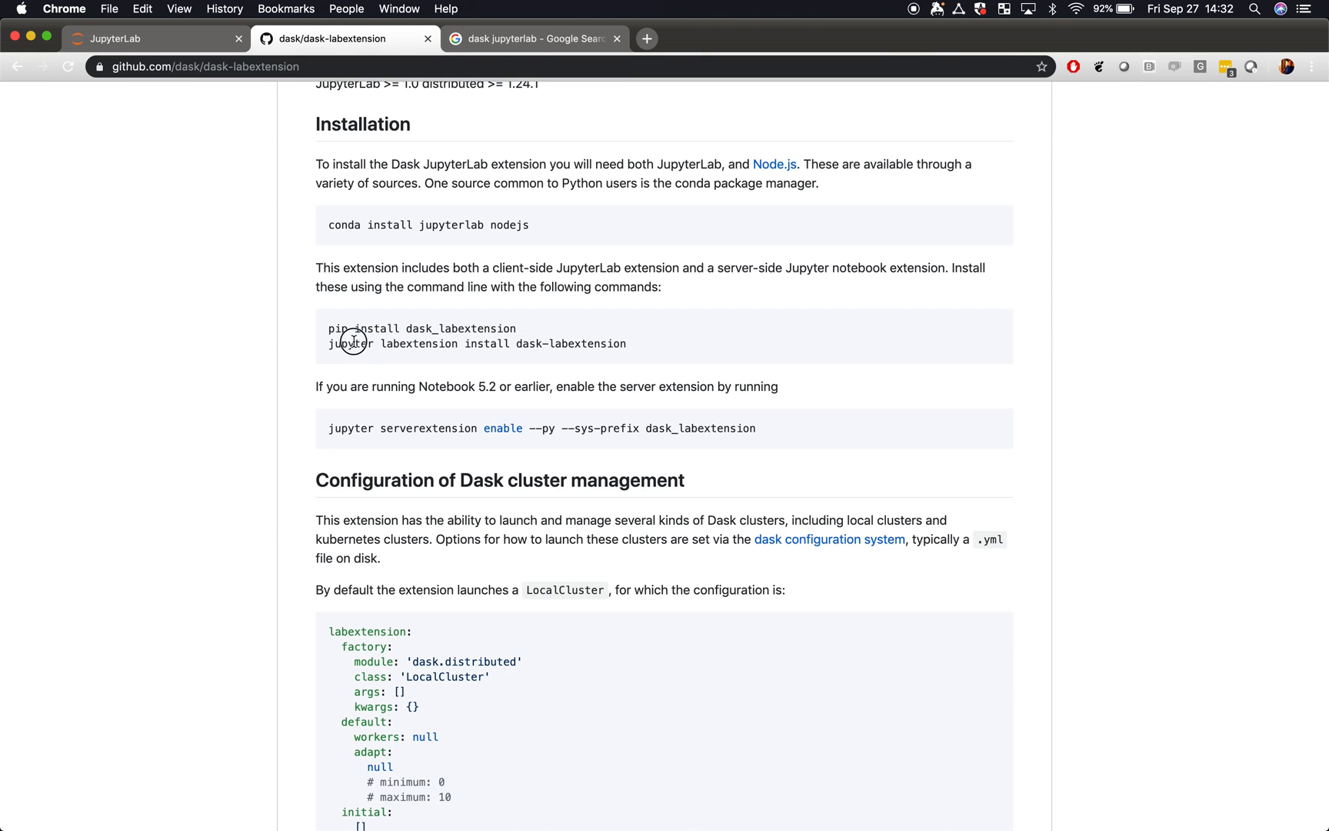
mouse_move(488, 225)
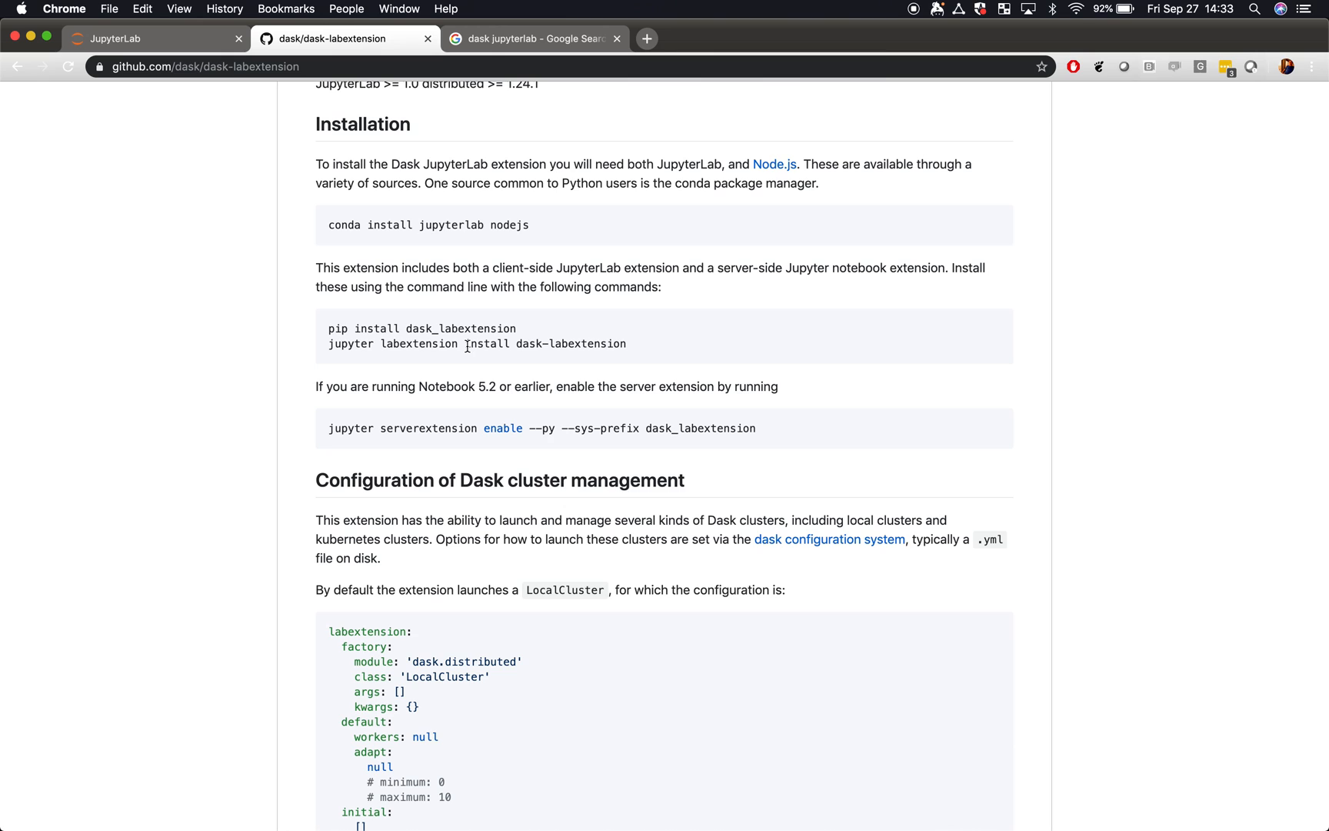
mouse_move(442, 224)
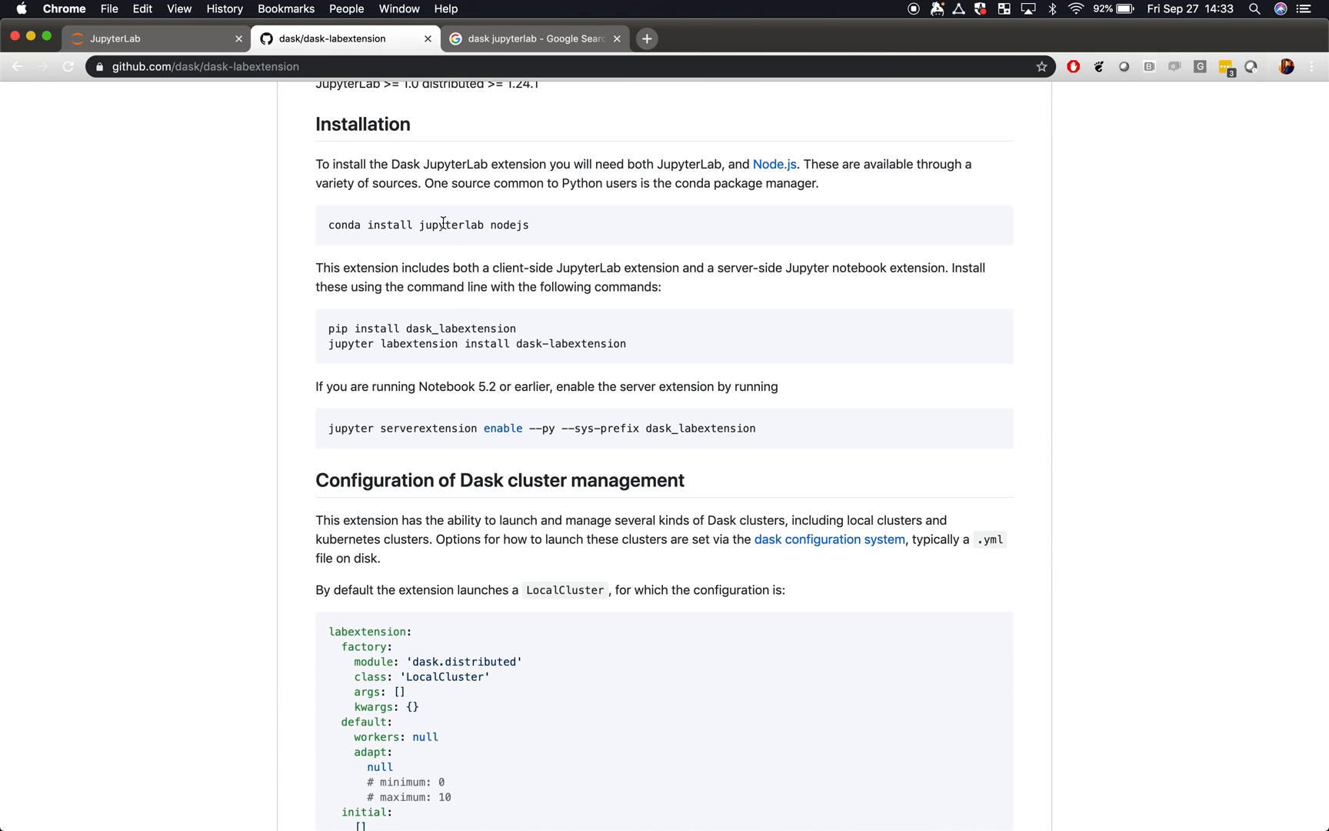
mouse_move(512, 225)
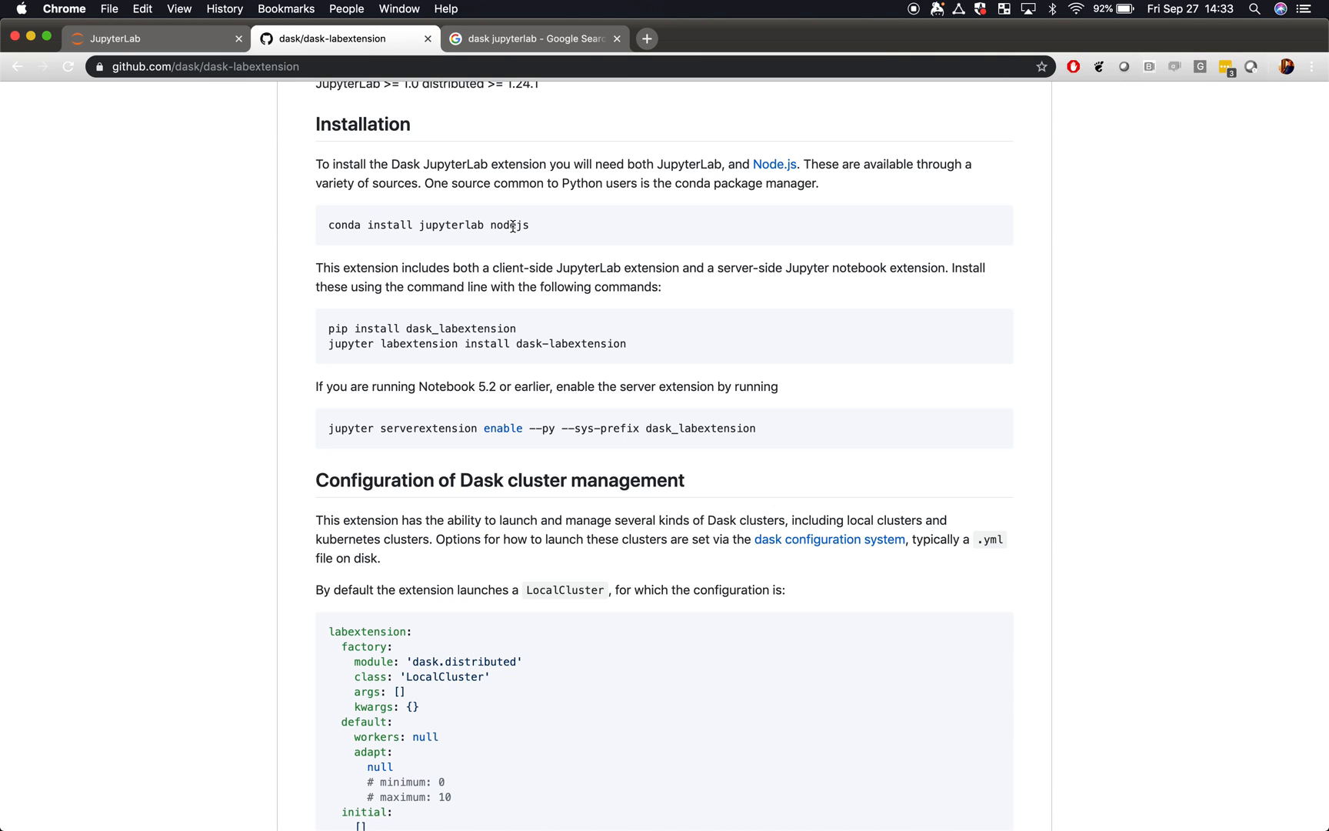
click(156, 38)
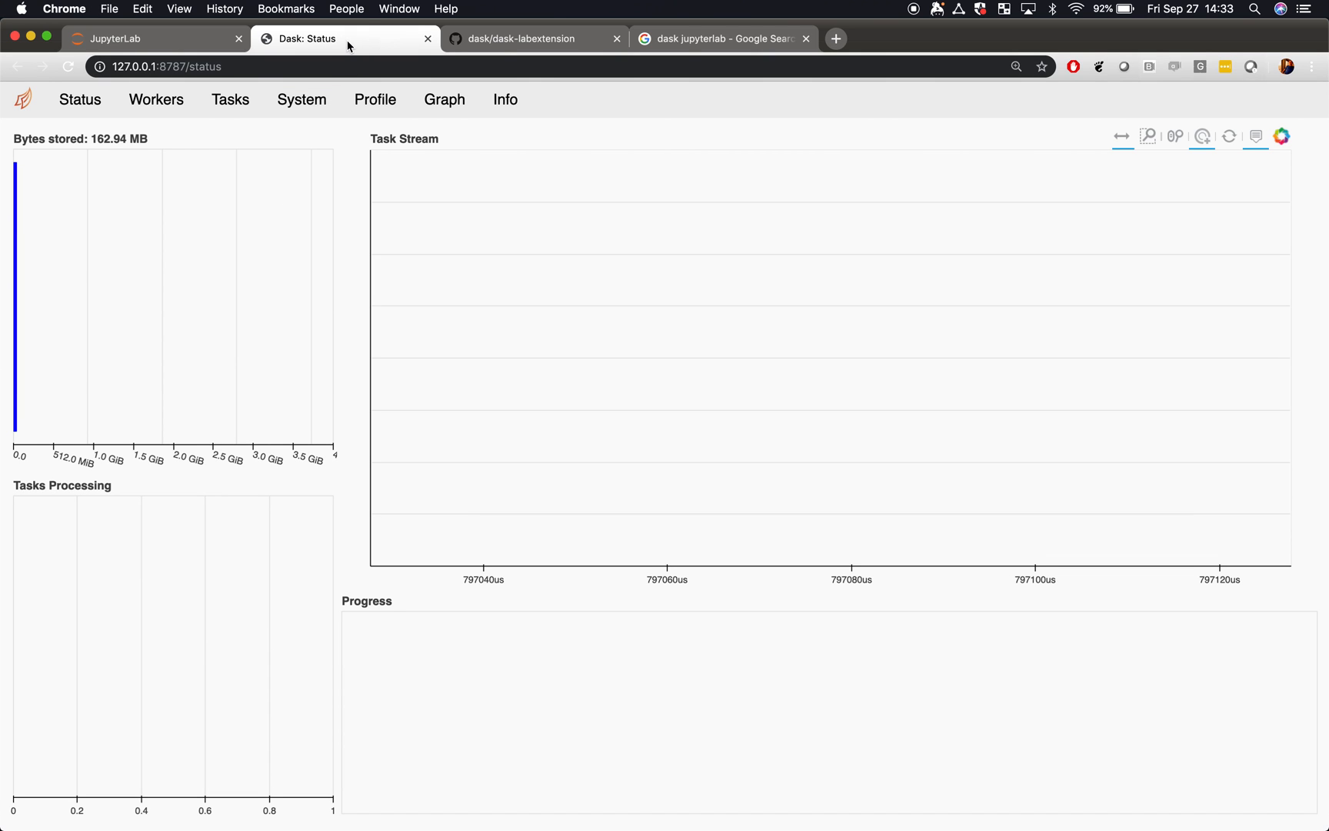
mouse_move(348, 47)
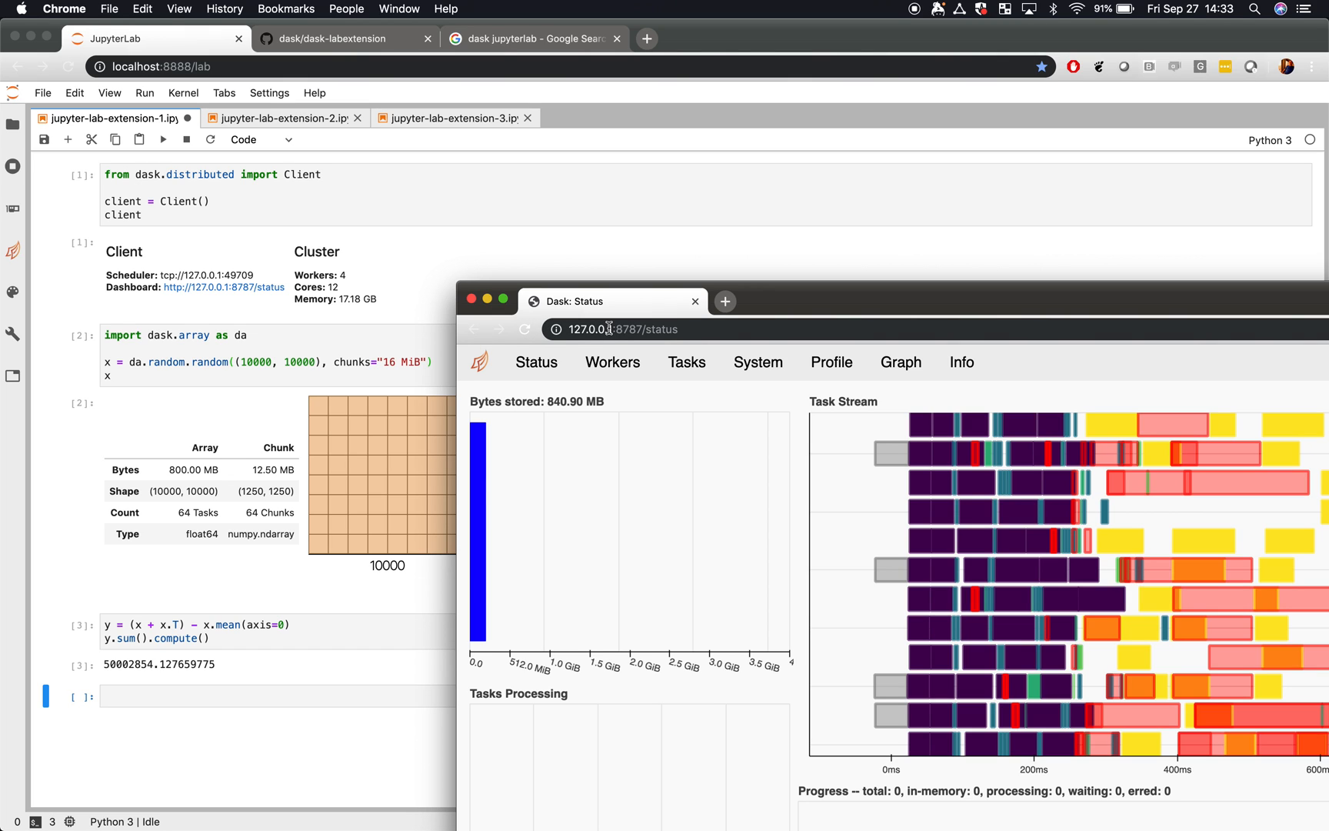
mouse_move(653, 252)
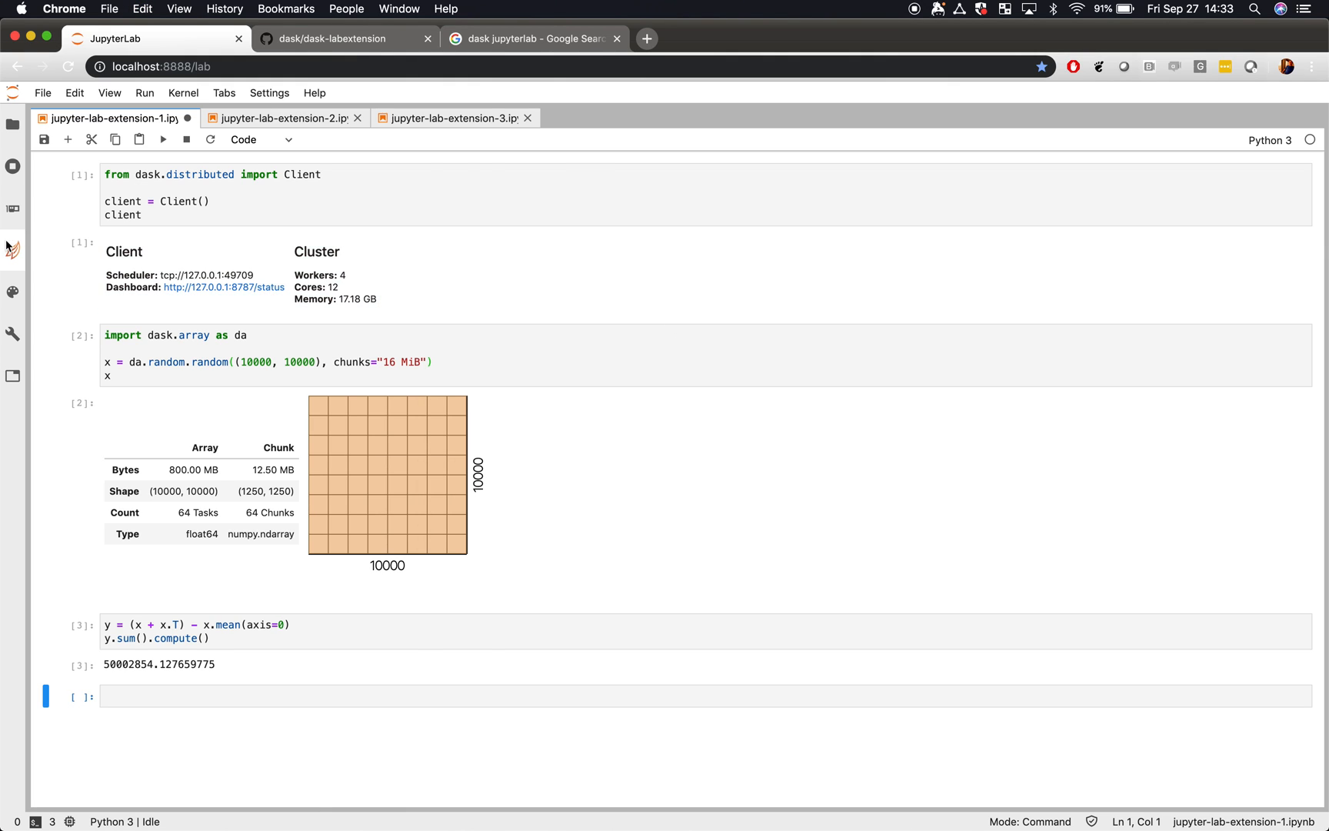
click(13, 248)
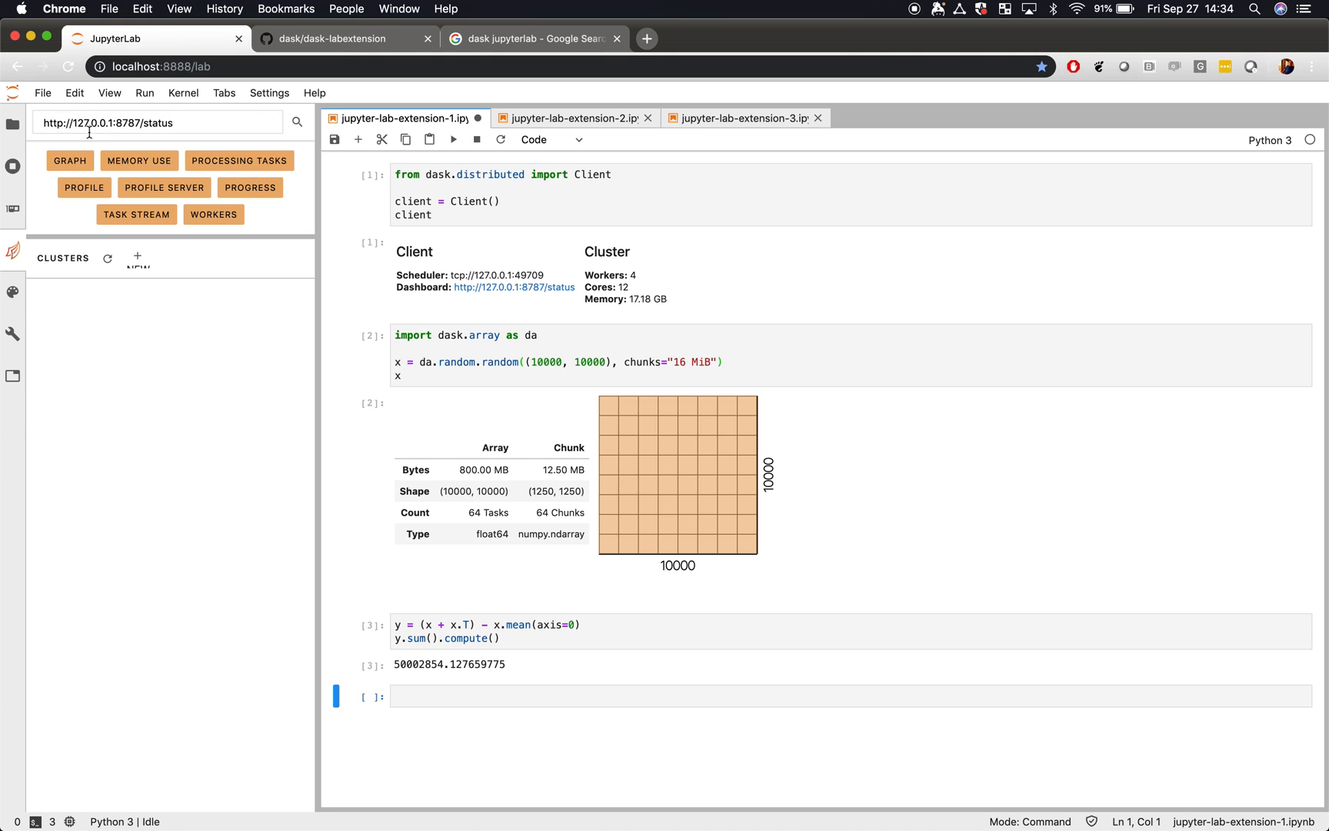
mouse_move(172, 176)
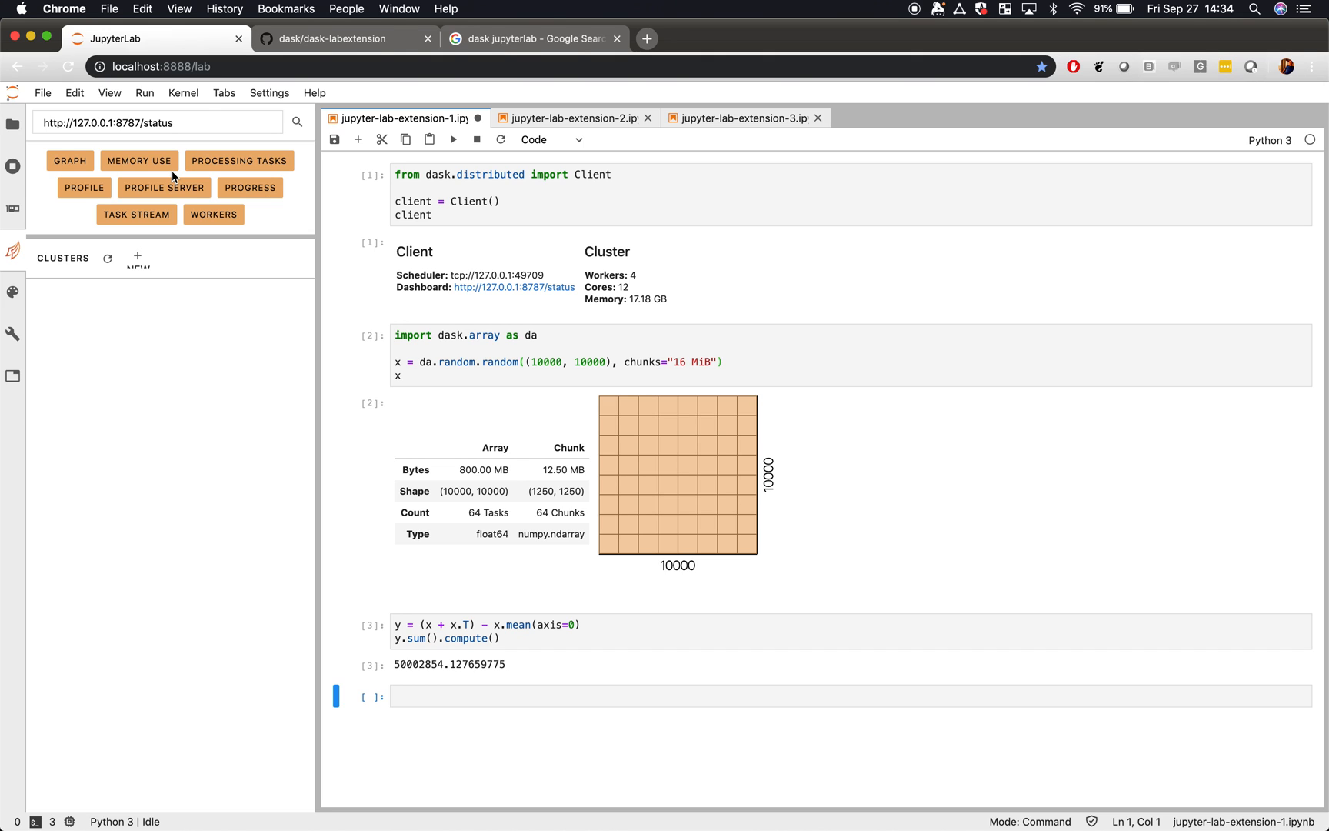
mouse_move(173, 217)
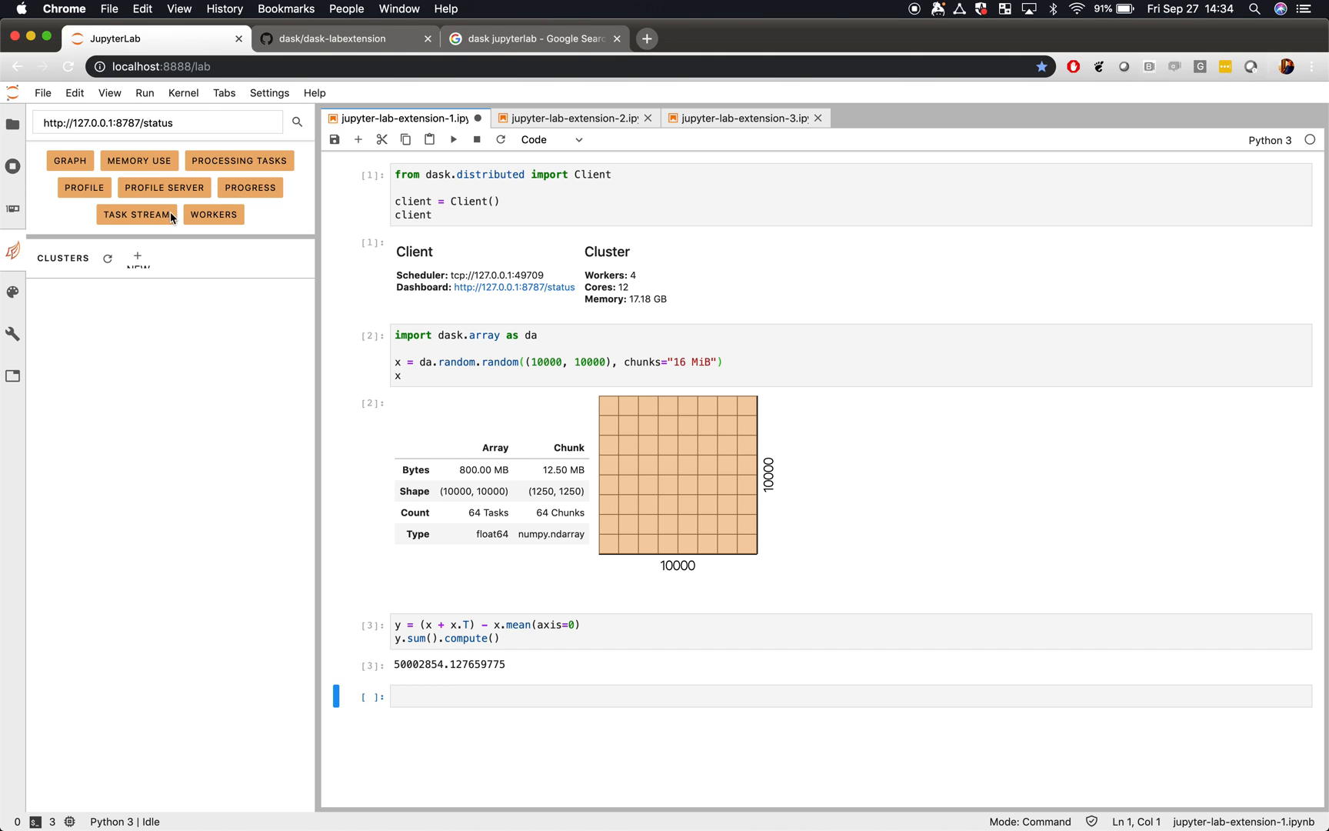
Open the Dask Task Stream and Progress plots in panes beside the notebook.
click(136, 213)
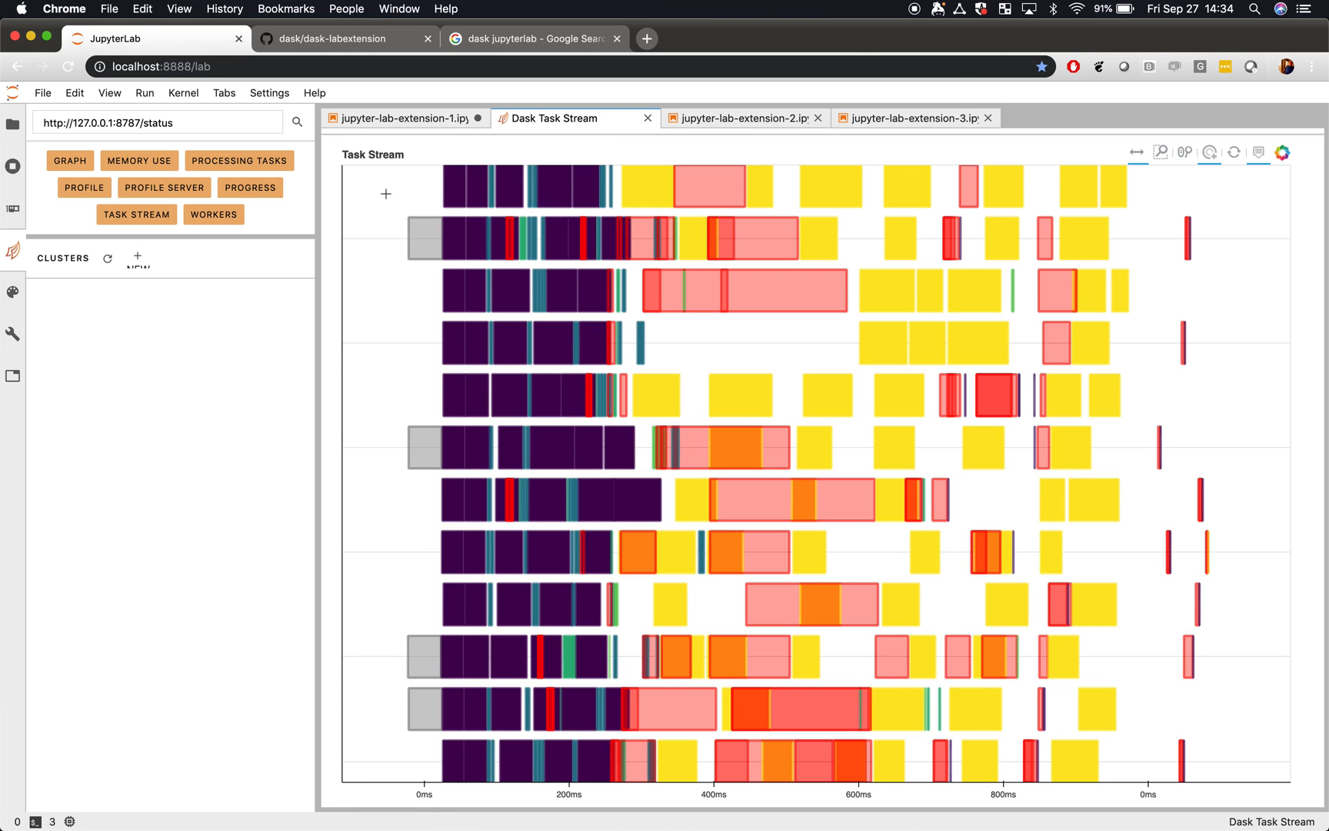
mouse_move(299, 229)
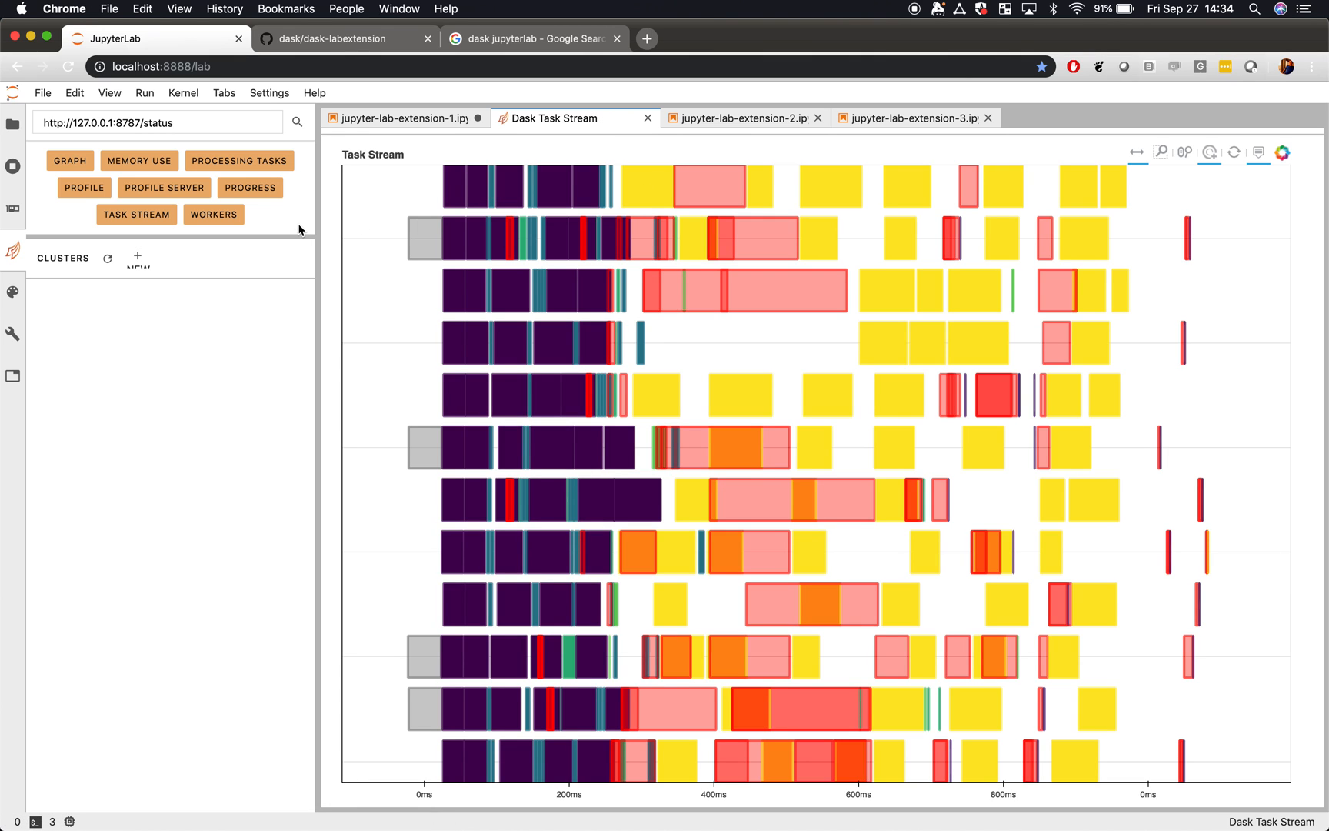
click(250, 188)
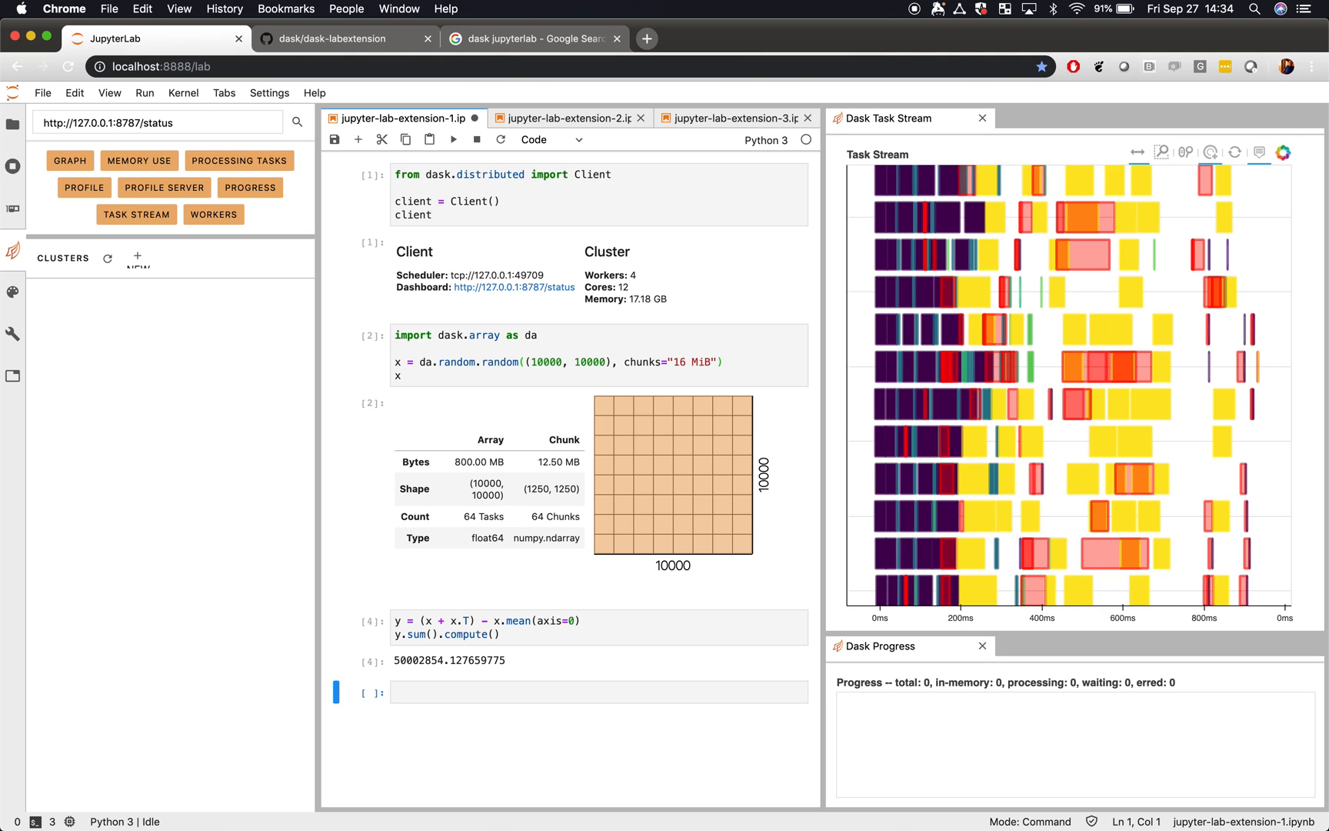
Rerun the y.sum() cell as [5], giving 50002854.127659775.
click(69, 160)
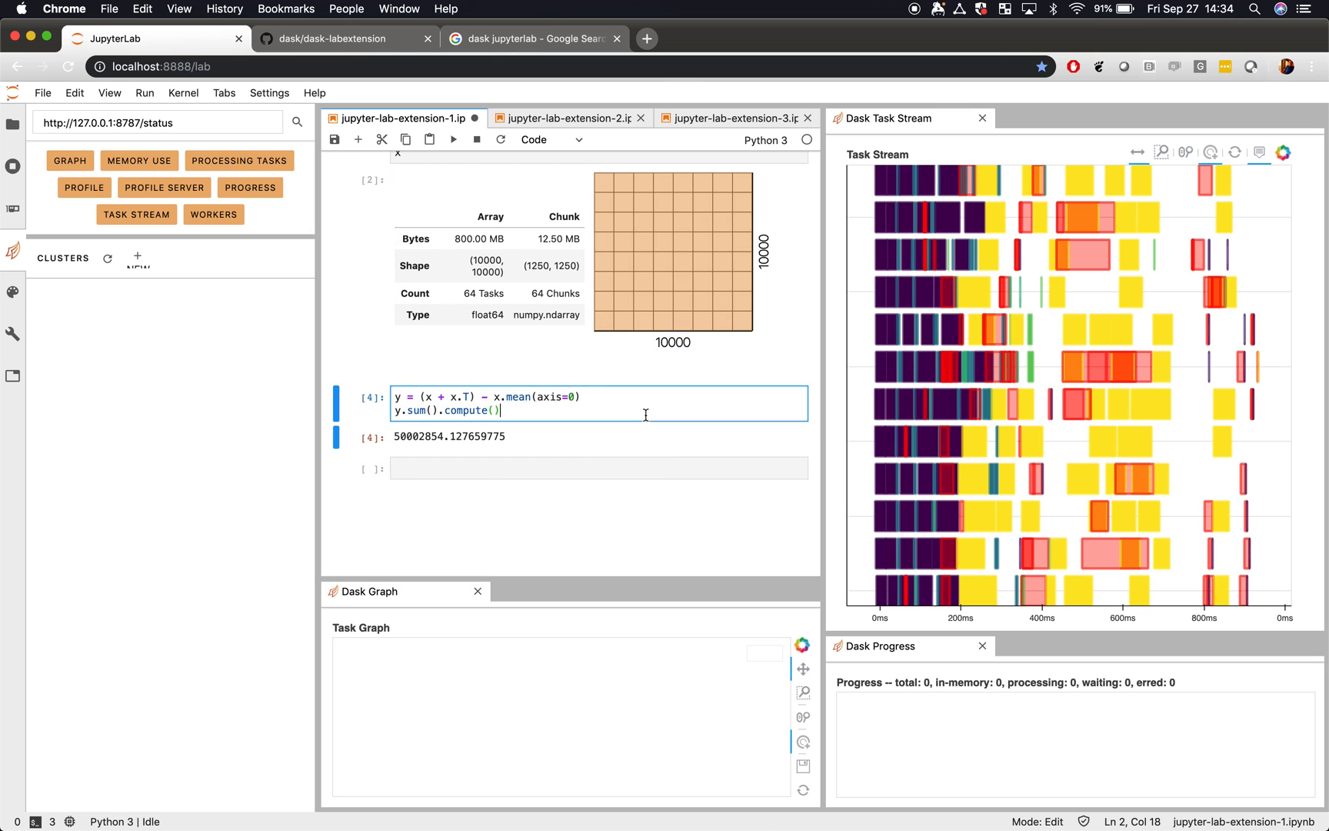
key(shift+Return)
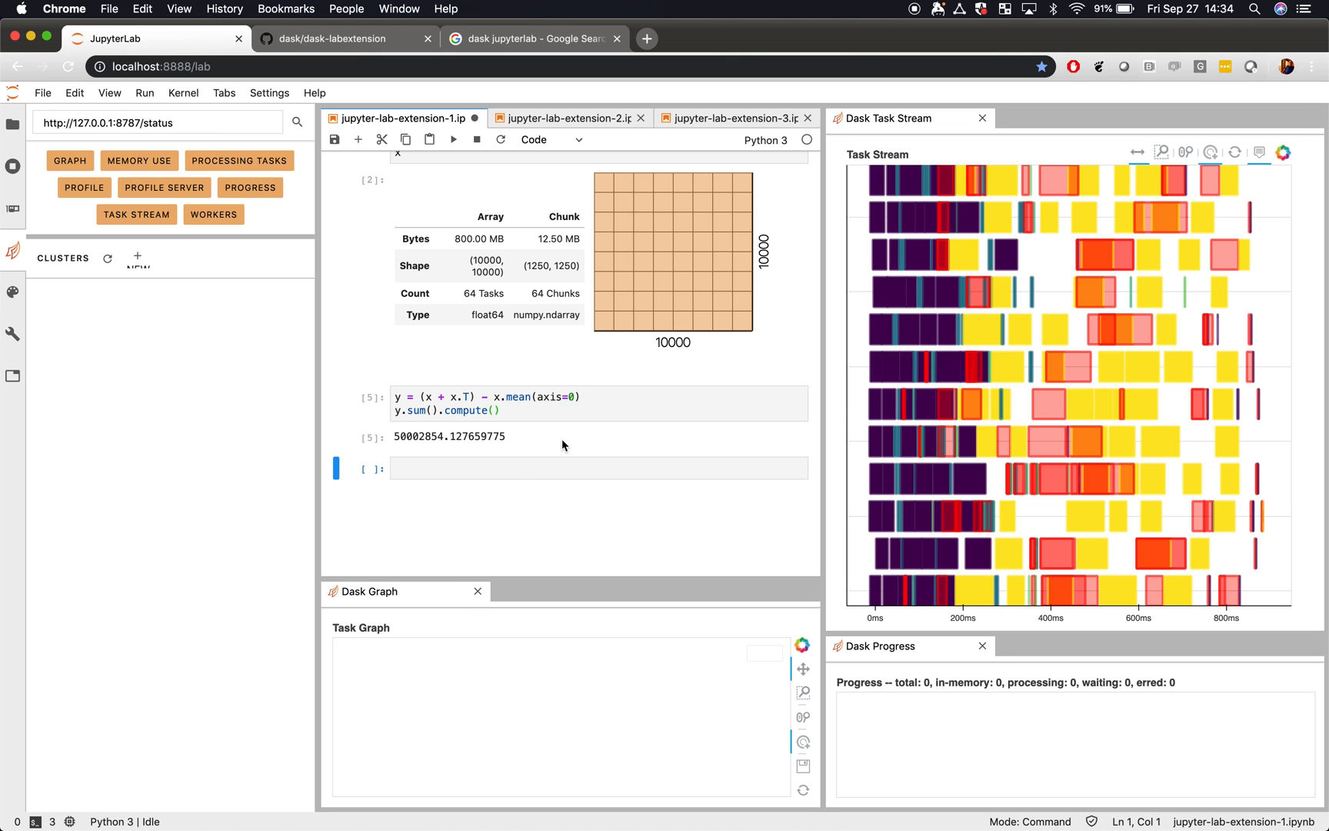
scroll(up, 3)
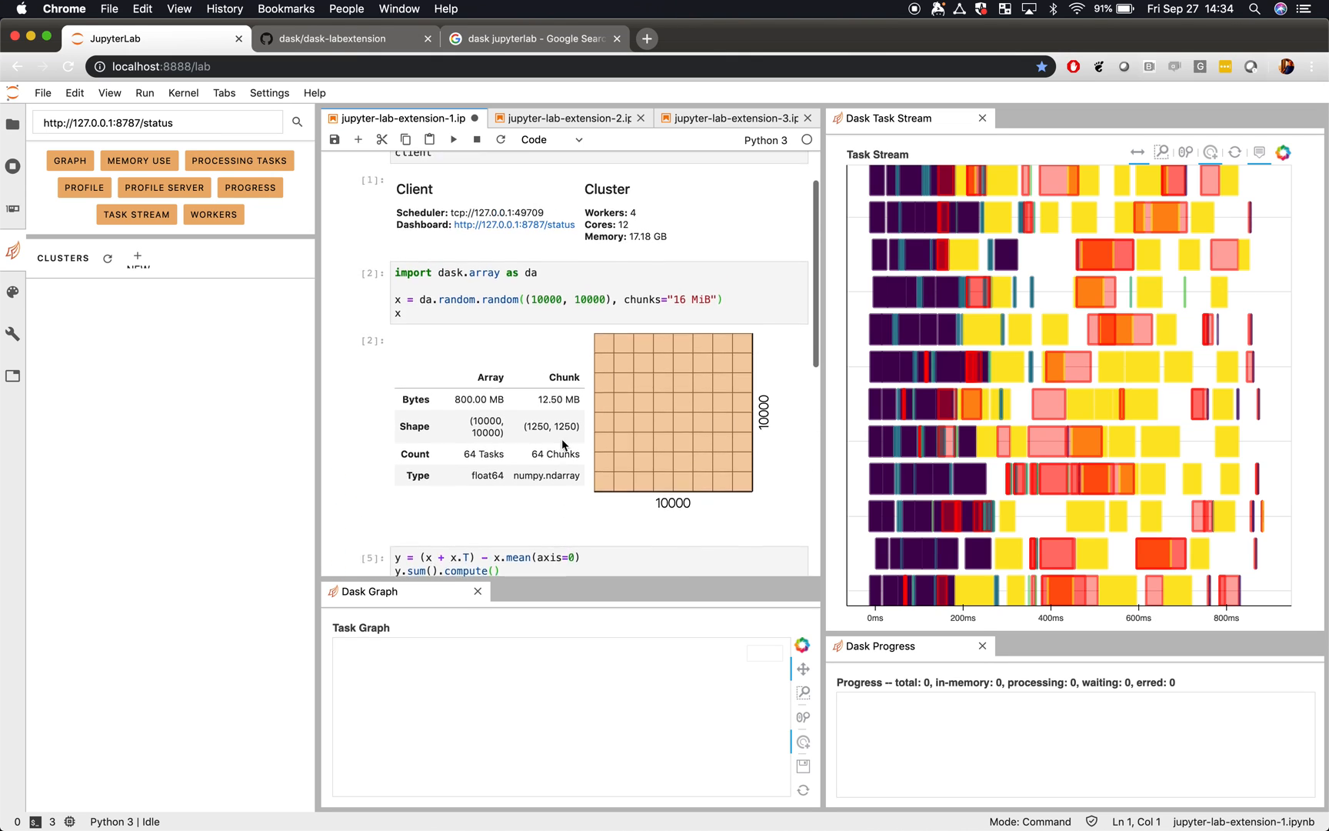
scroll(up, 3)
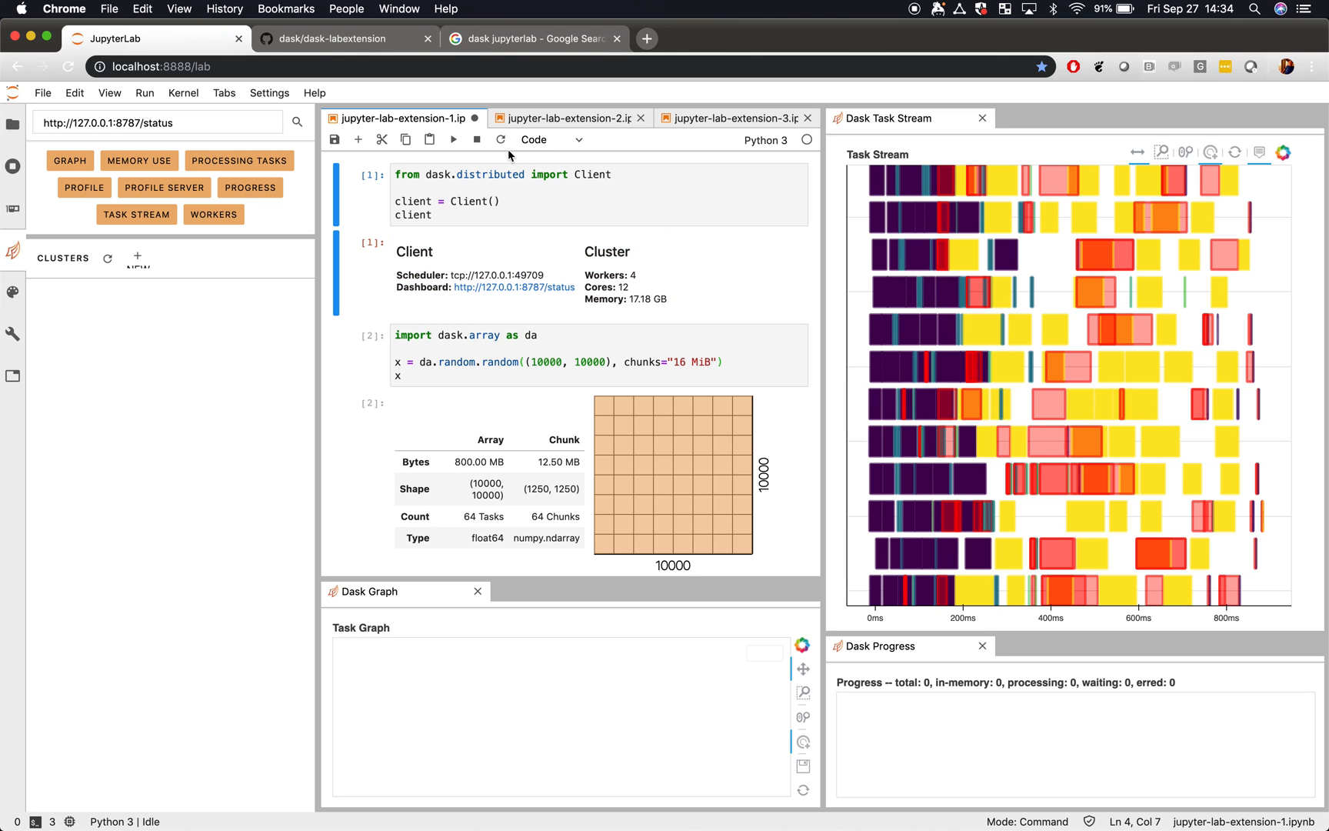
Restart the first notebook's kernel and switch to jupyter-lab-extension-2.ipynb.
click(501, 140)
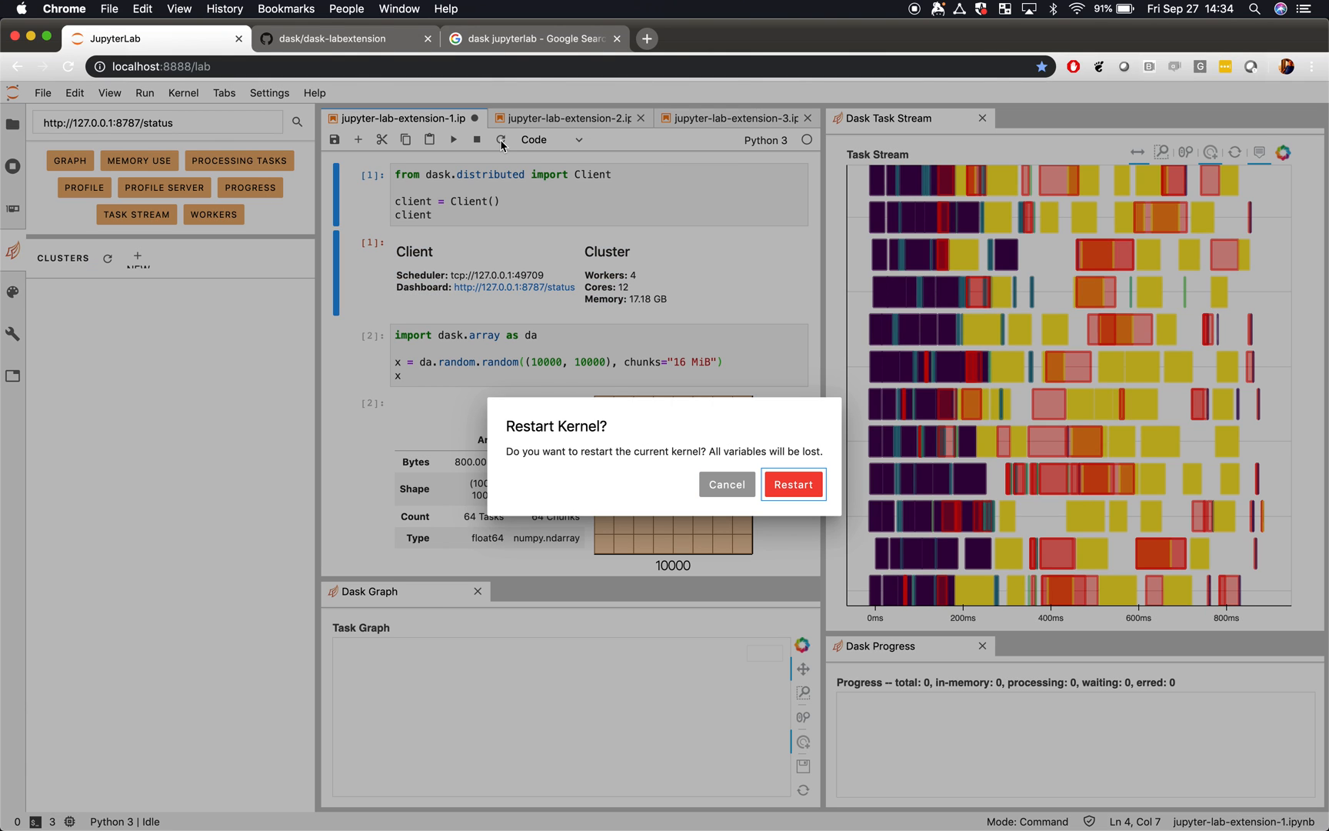
click(794, 484)
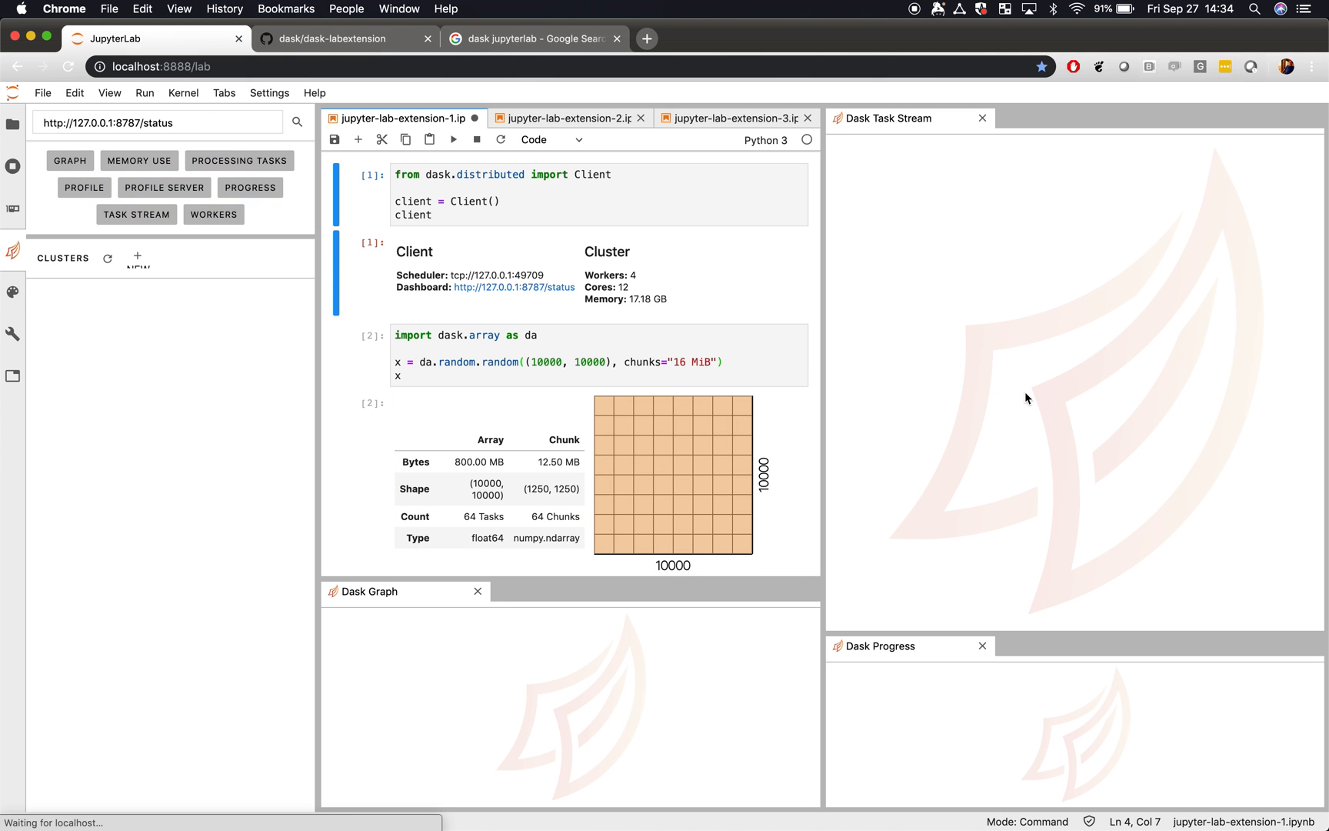
click(549, 206)
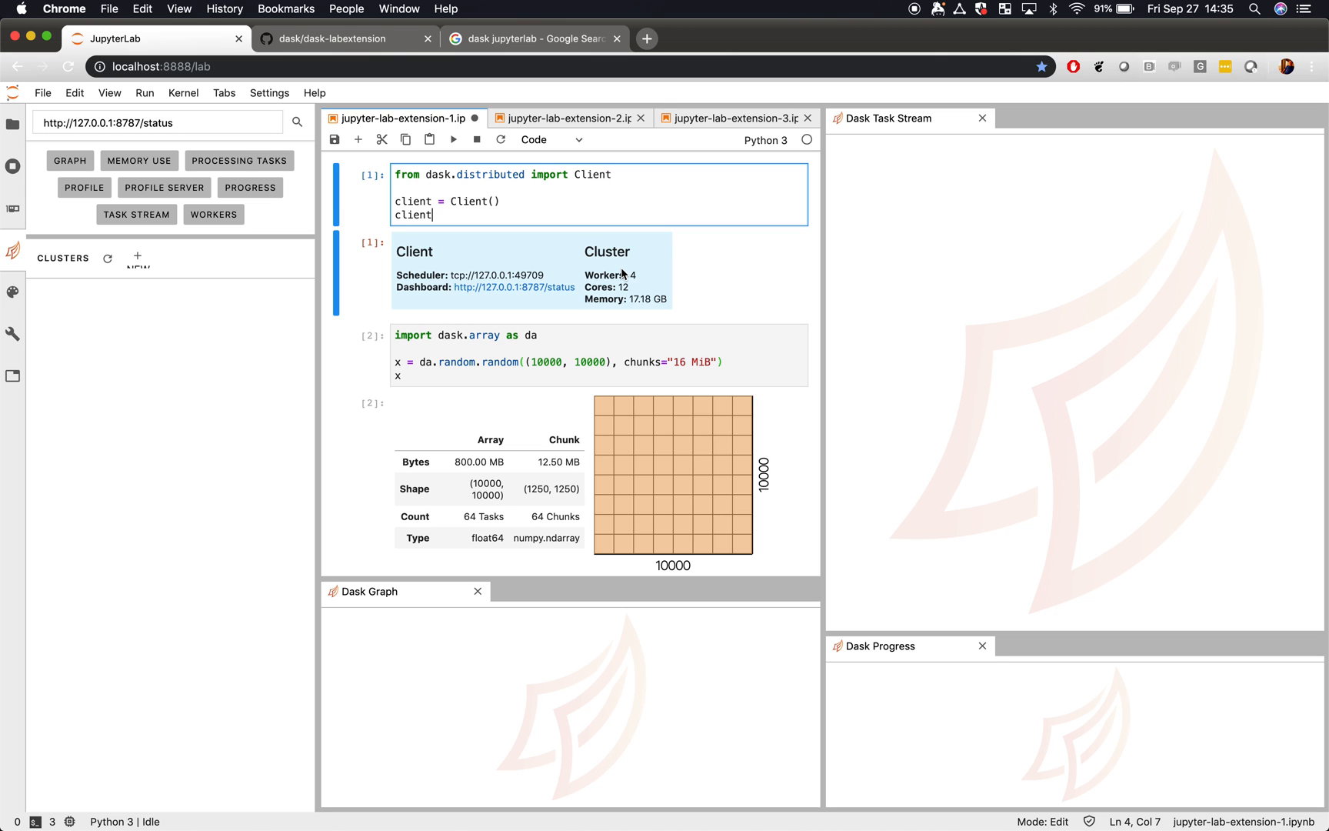
click(566, 118)
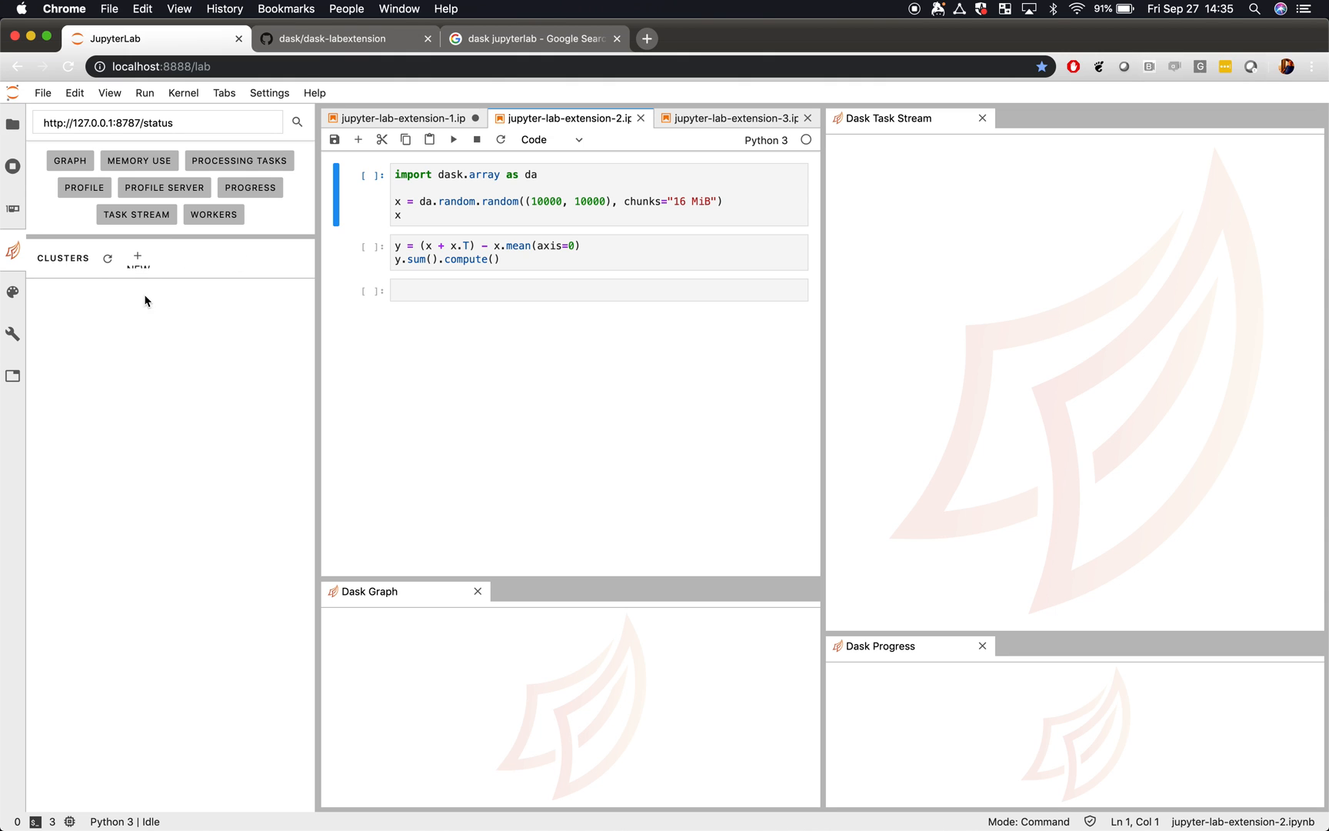
Launch LocalCluster 1 with 4 workers and compute the second notebook's sum, 49998819.68107158.
click(136, 254)
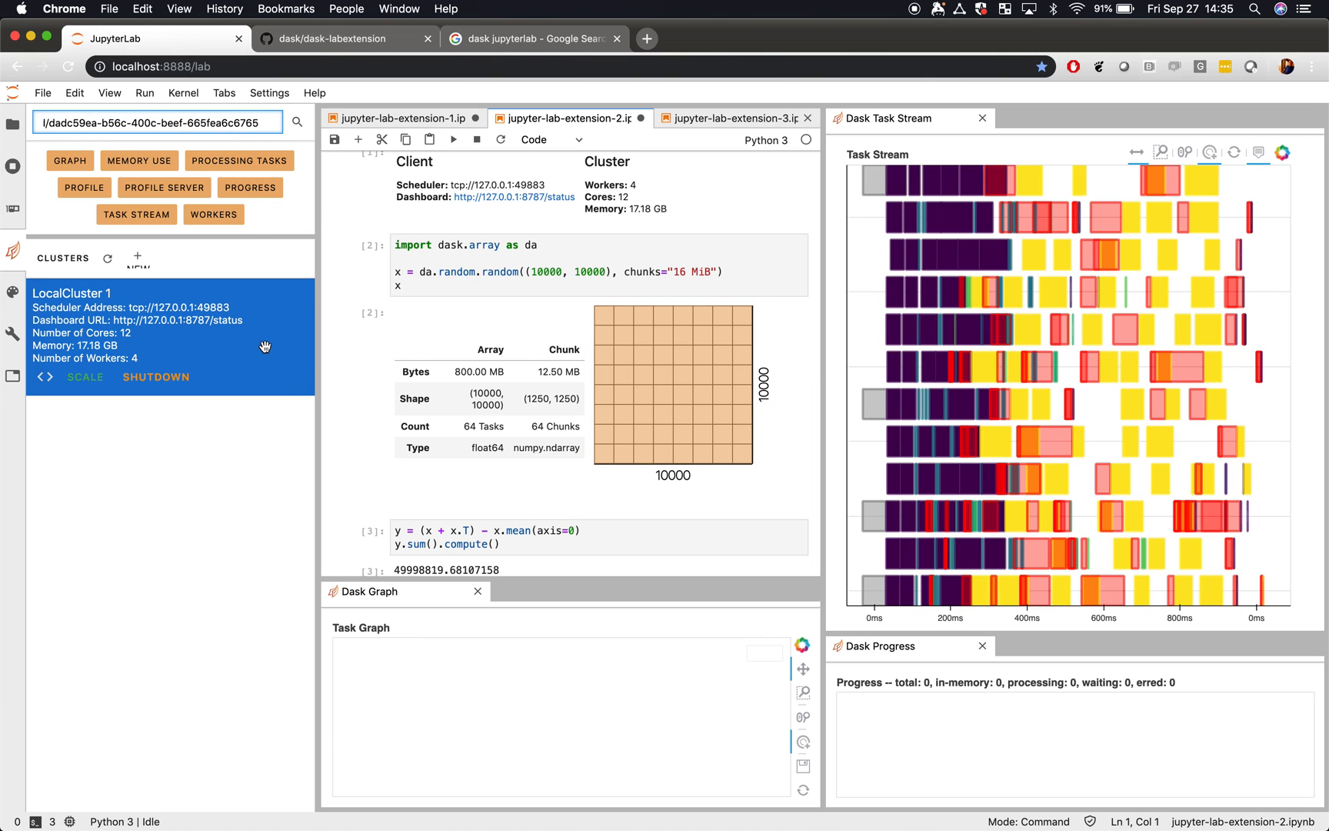
scroll(up, 3)
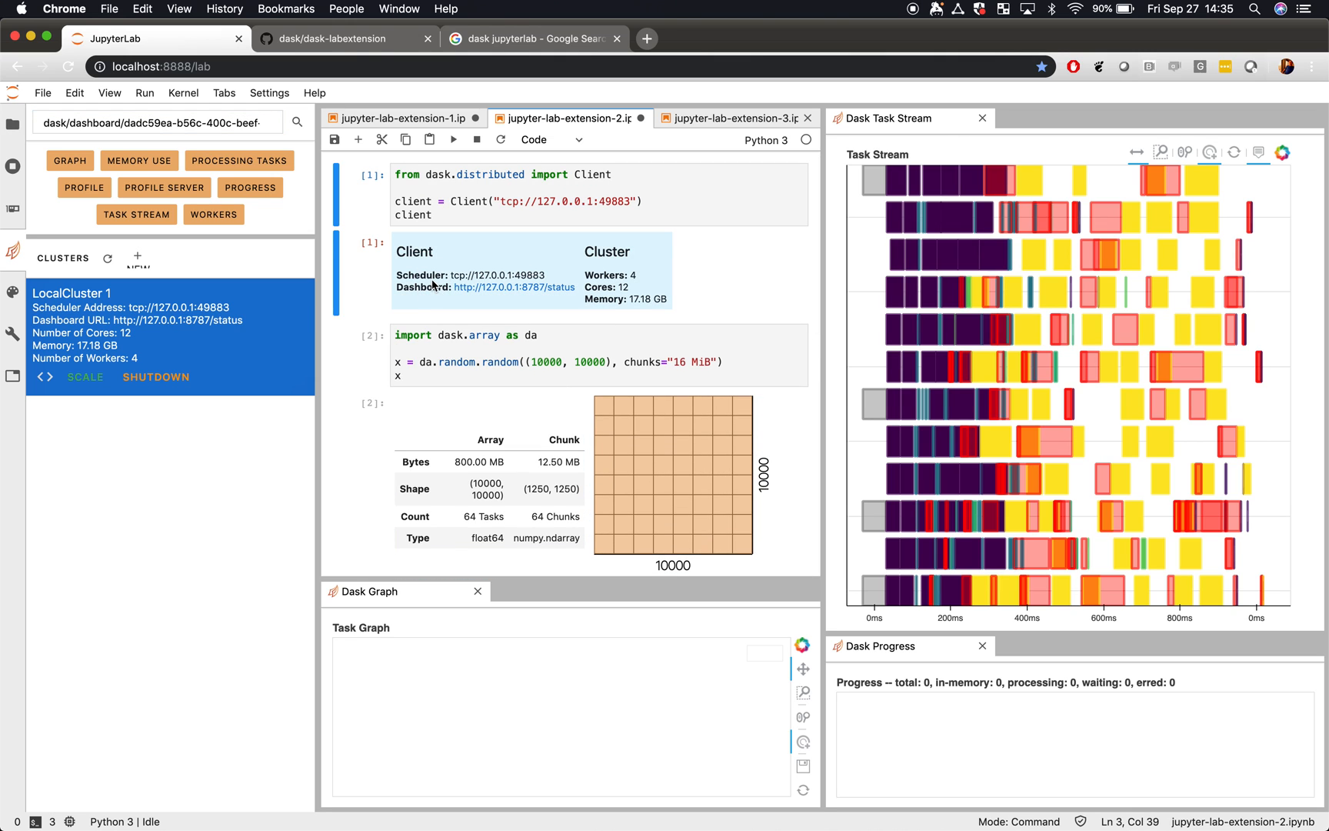
click(500, 139)
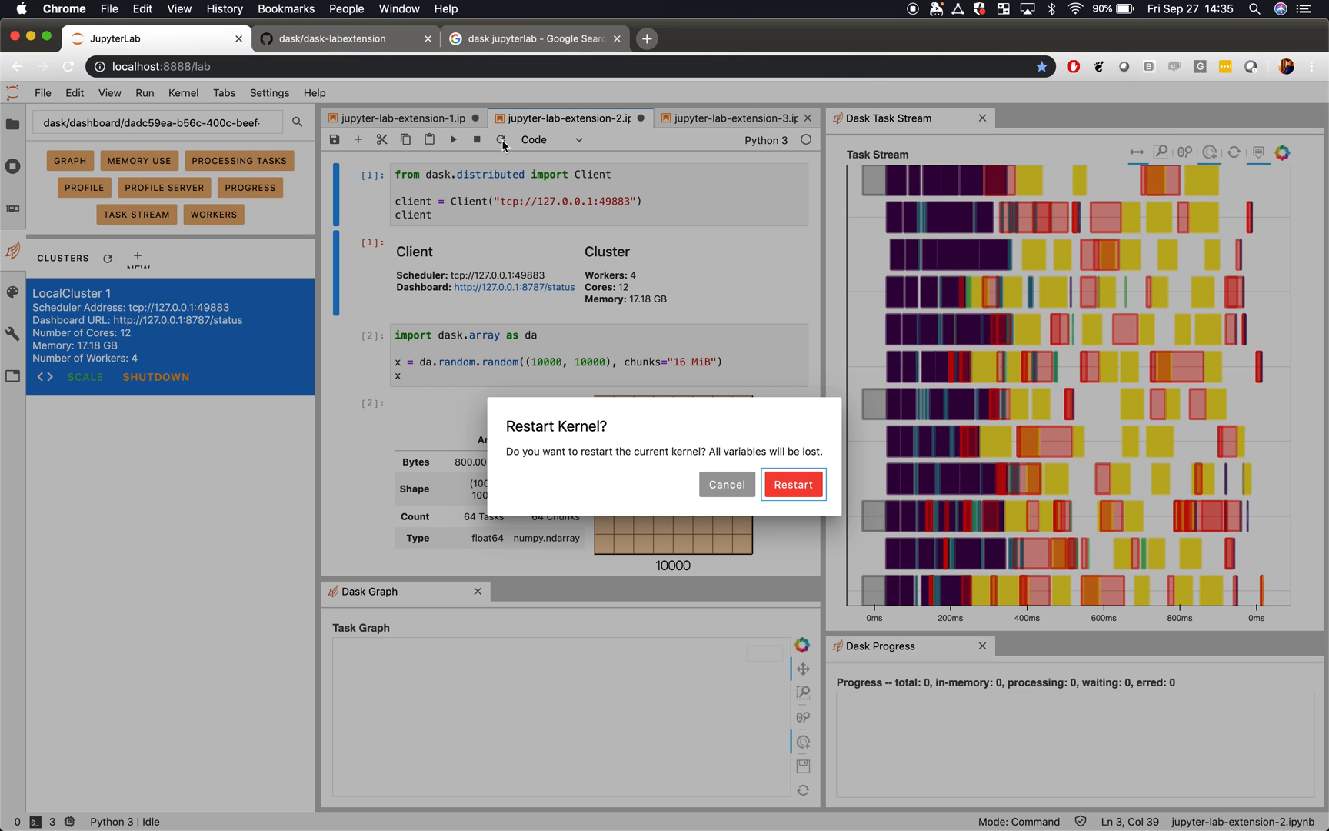
Confirm the kernel restart and rerun the second notebook, giving 49997970.422470376.
click(725, 484)
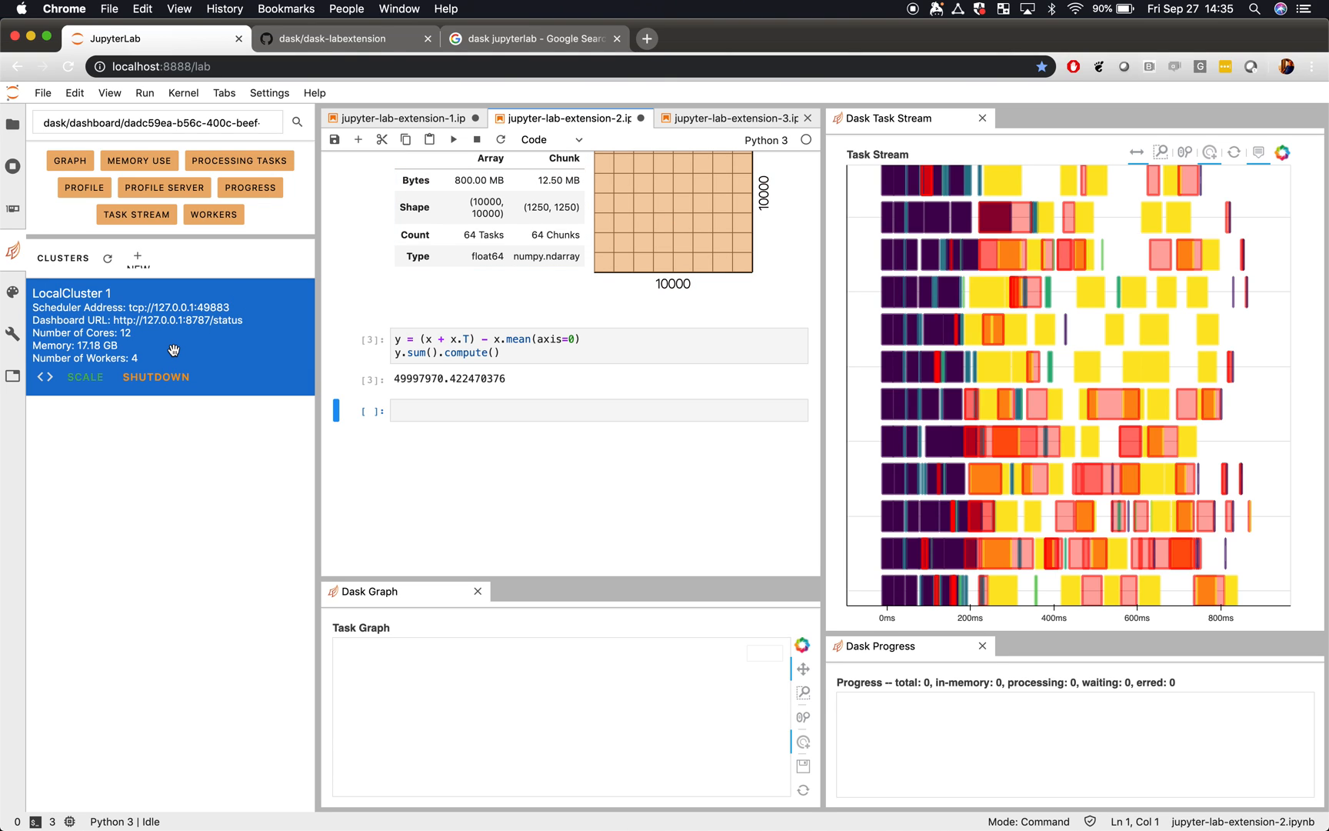
mouse_move(140, 339)
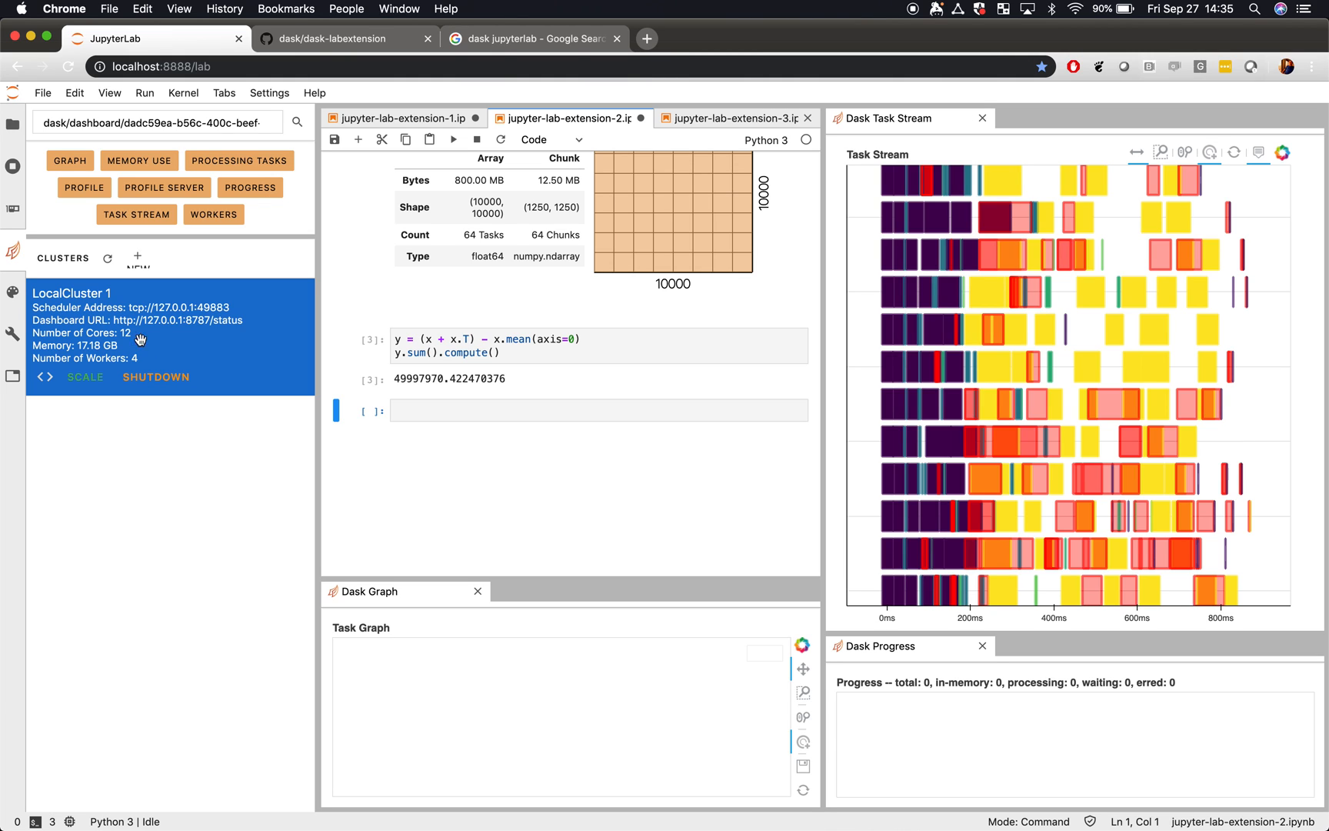
mouse_move(142, 260)
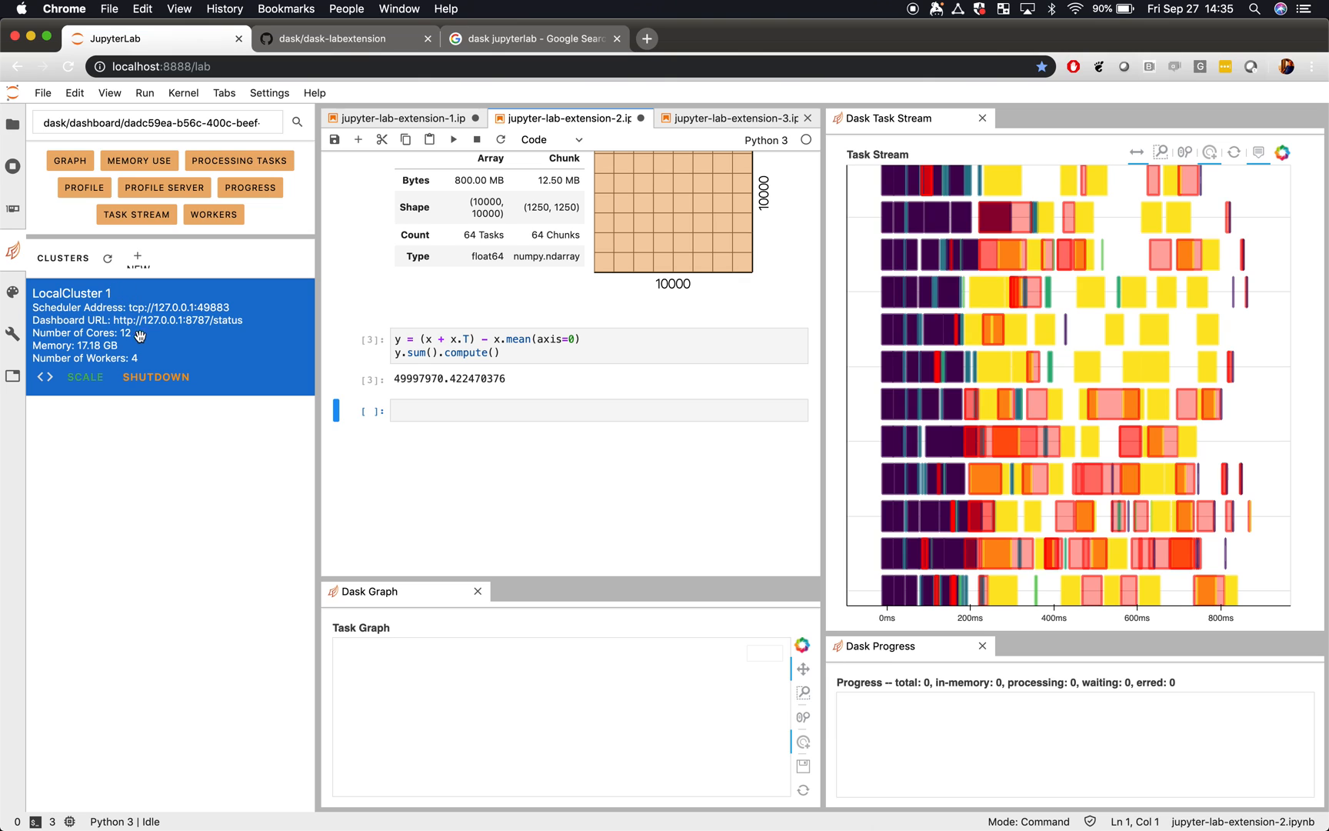
mouse_move(130, 348)
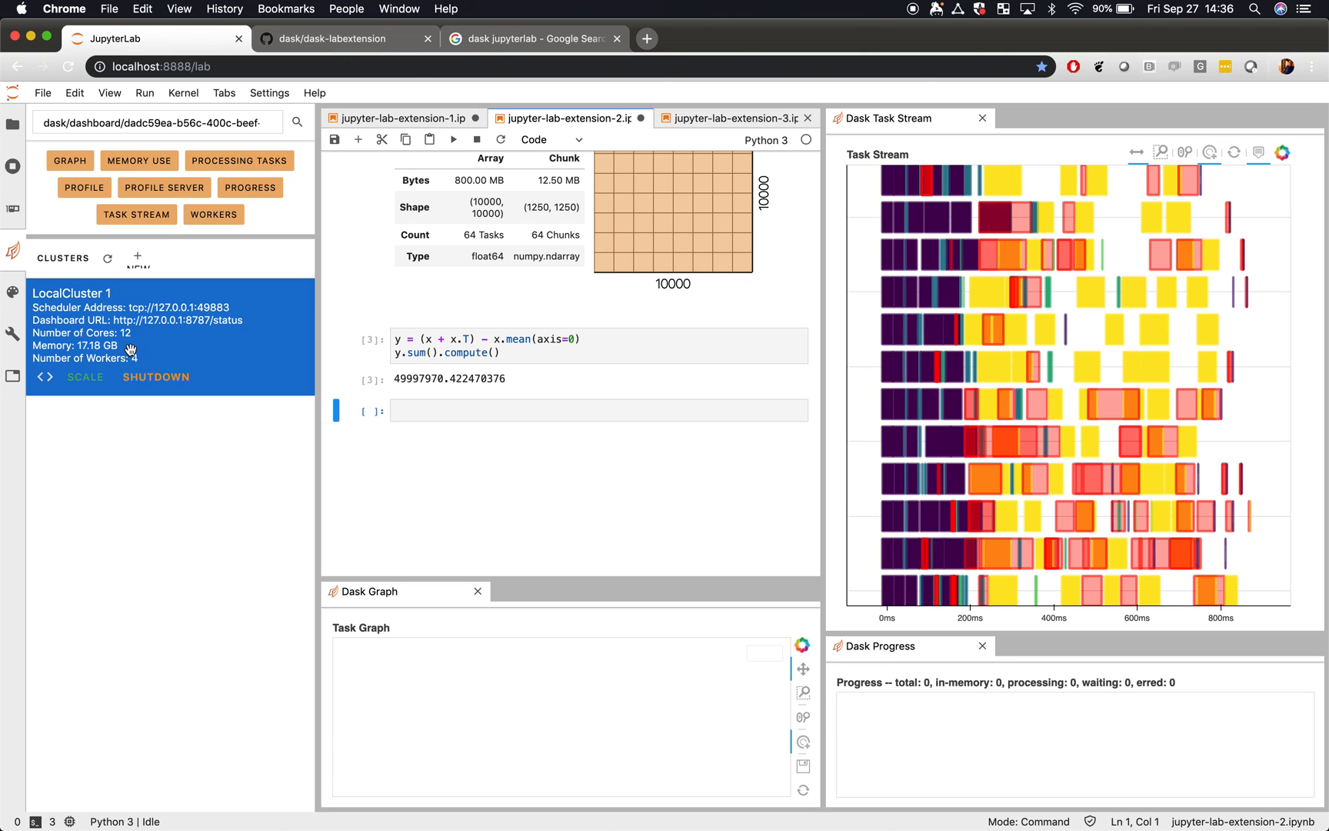
mouse_move(156, 375)
text(new ter)
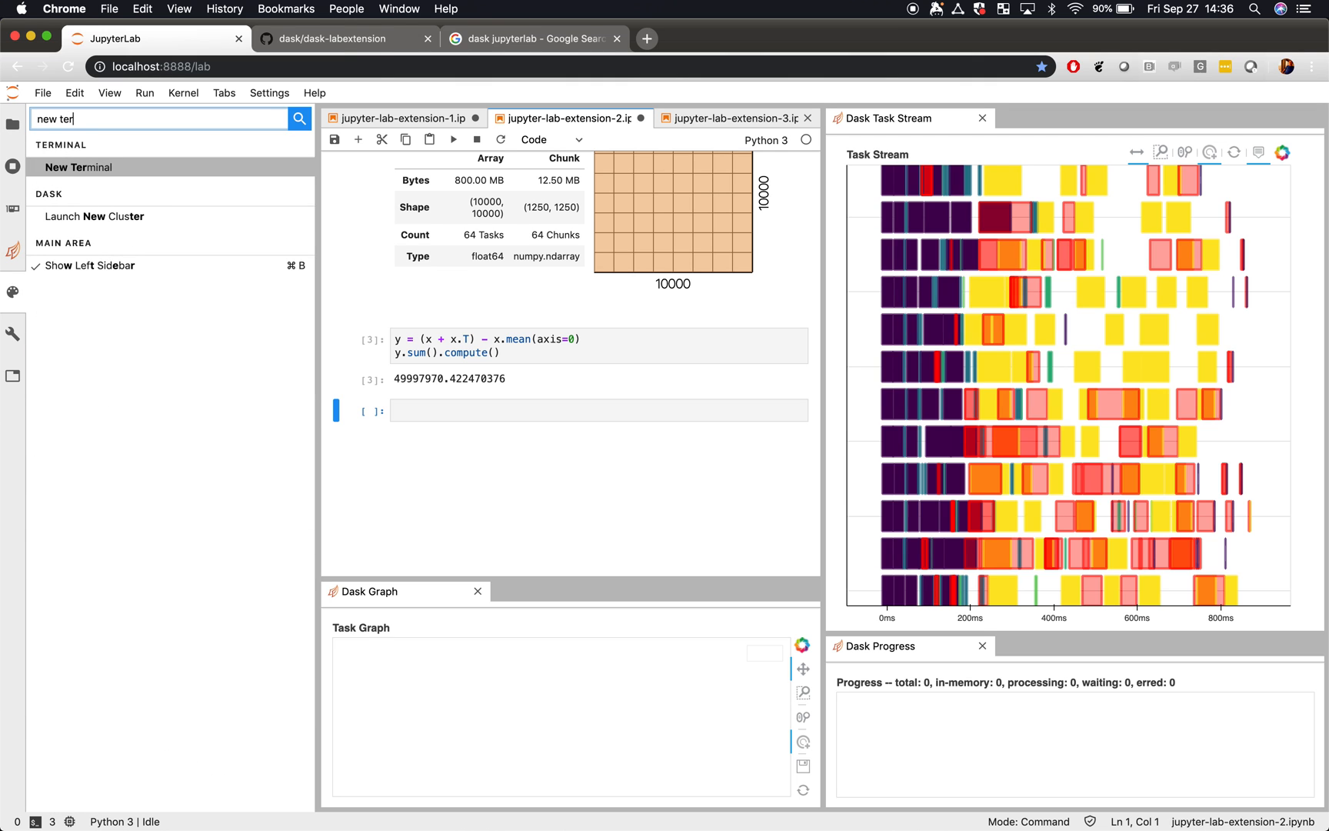
Open a new terminal and load ~/.config/dask/labextension.yaml in vi.
click(78, 167)
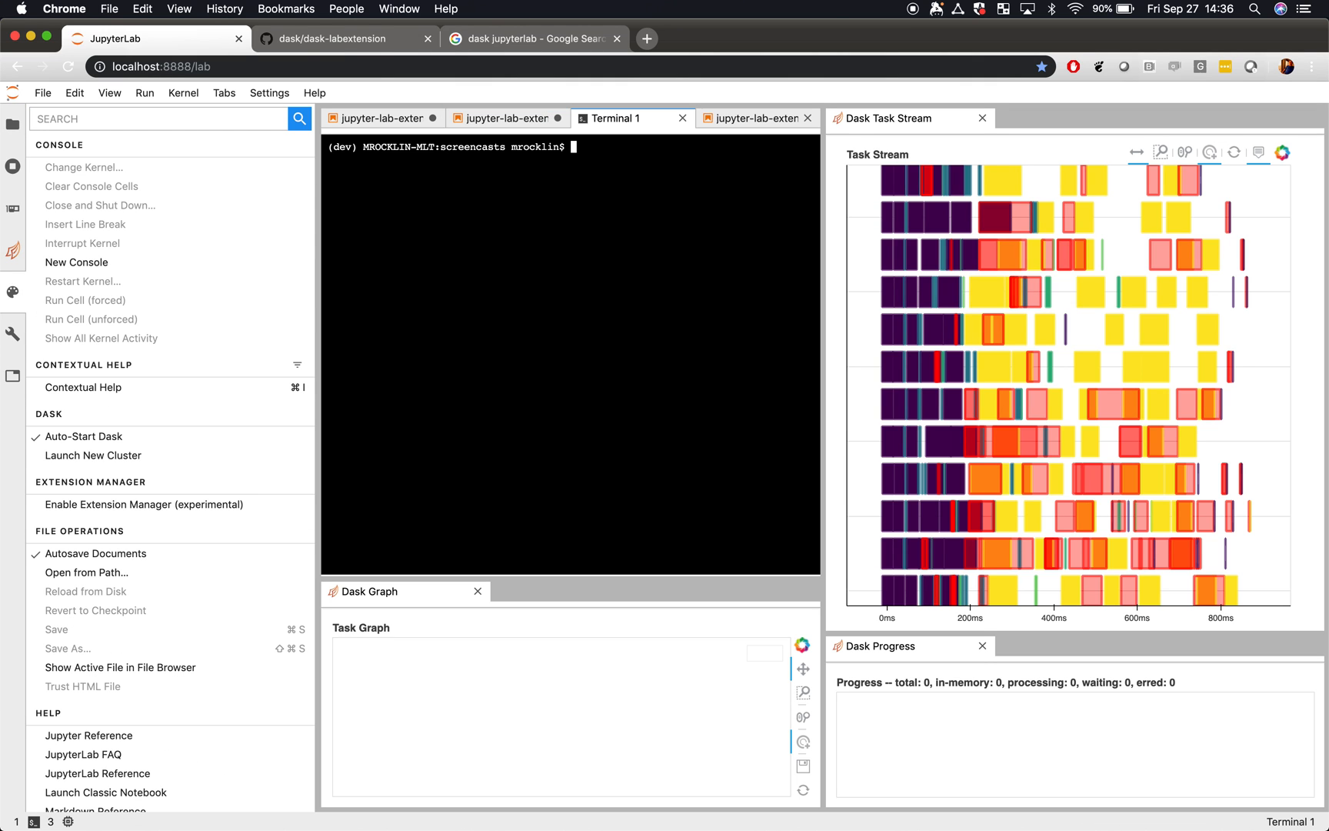
text(c)
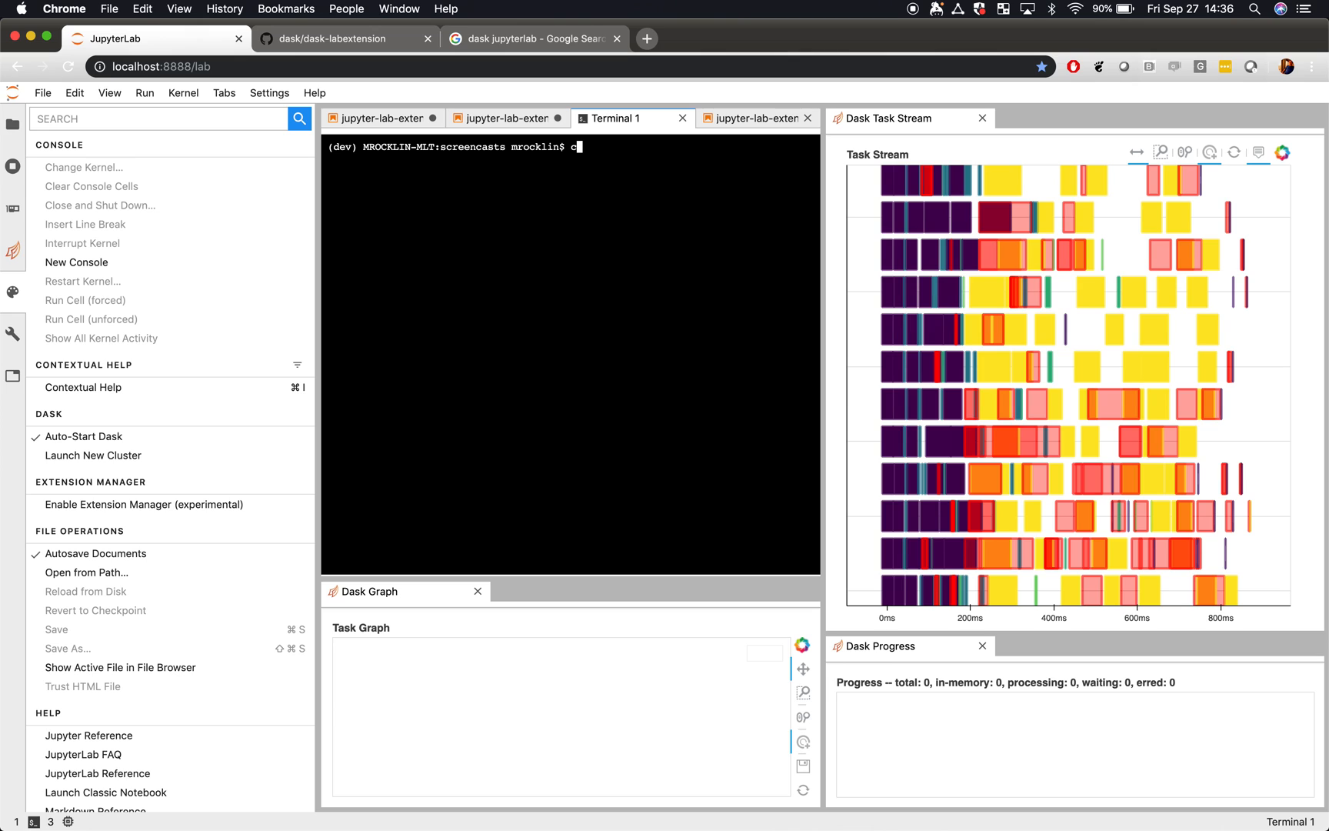
text(vi ~/.c)
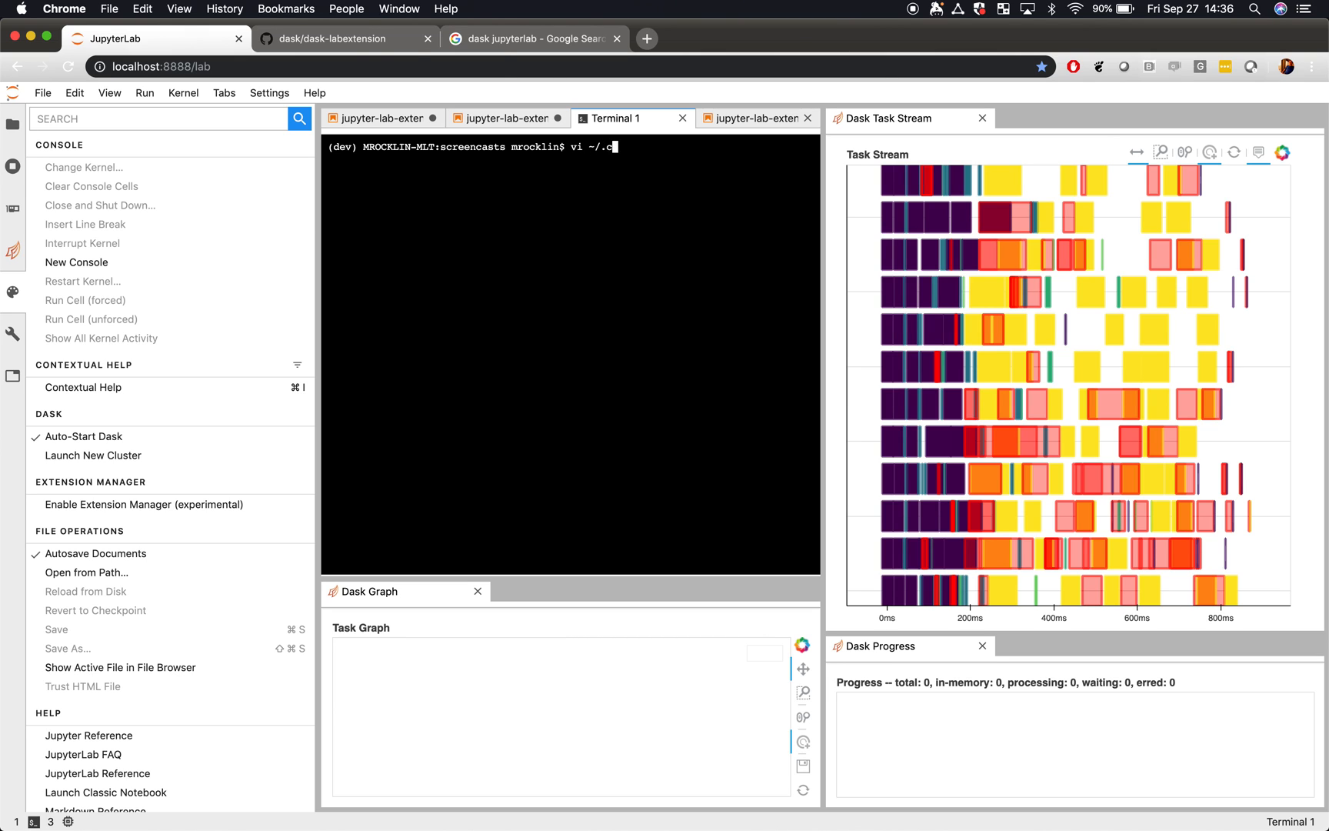
text(onfig/dask/la)
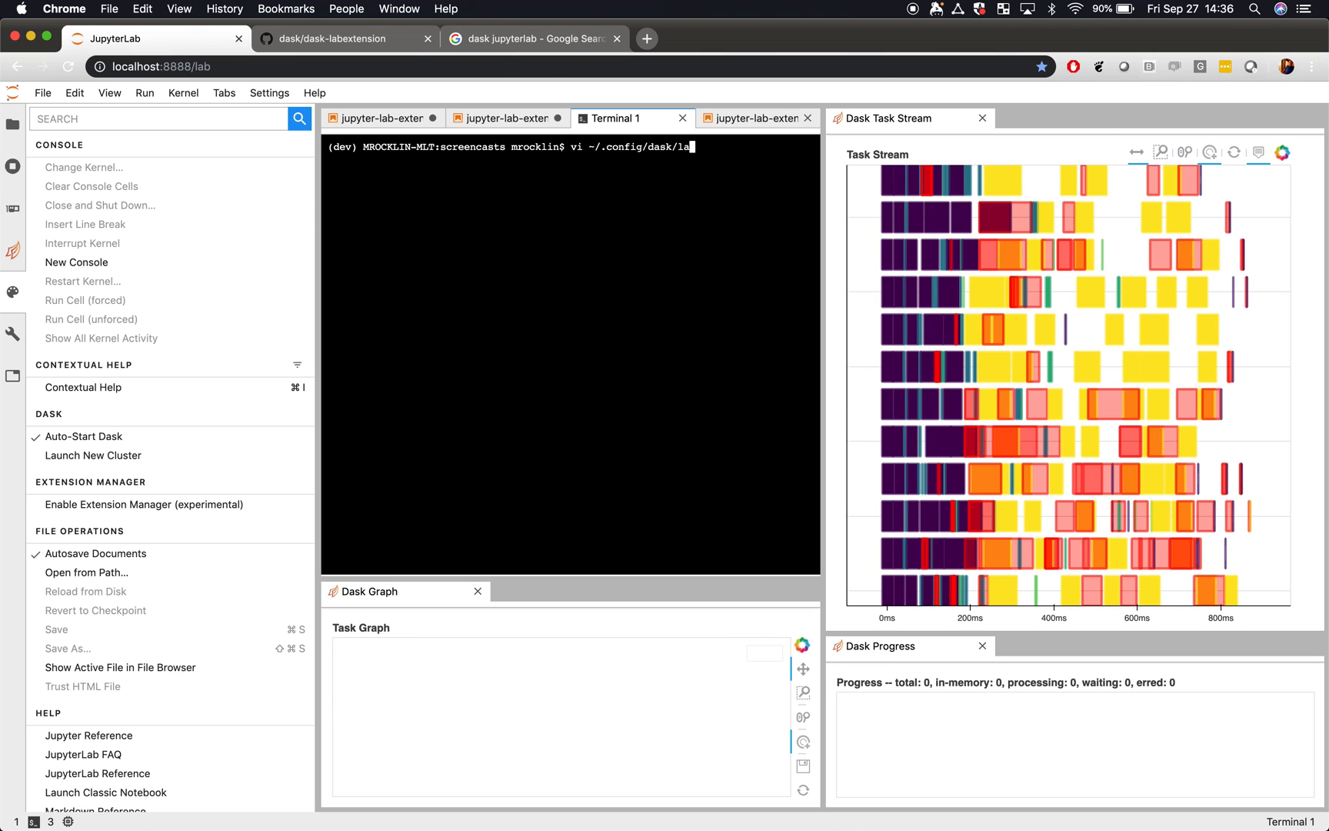
key(Return)
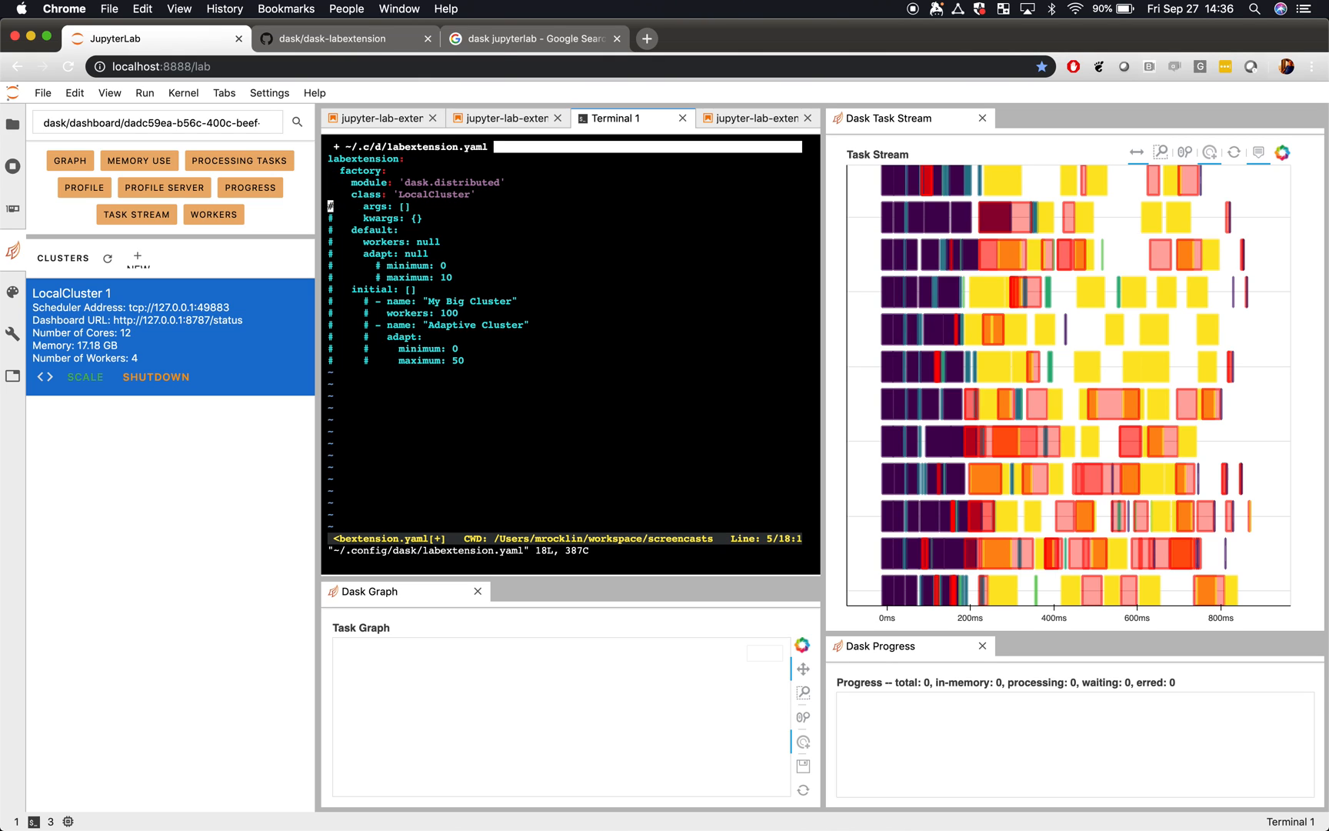
Uncomment args/kwargs and set the factory to module dask_kubernetes, class KubeCluster.
key(i)
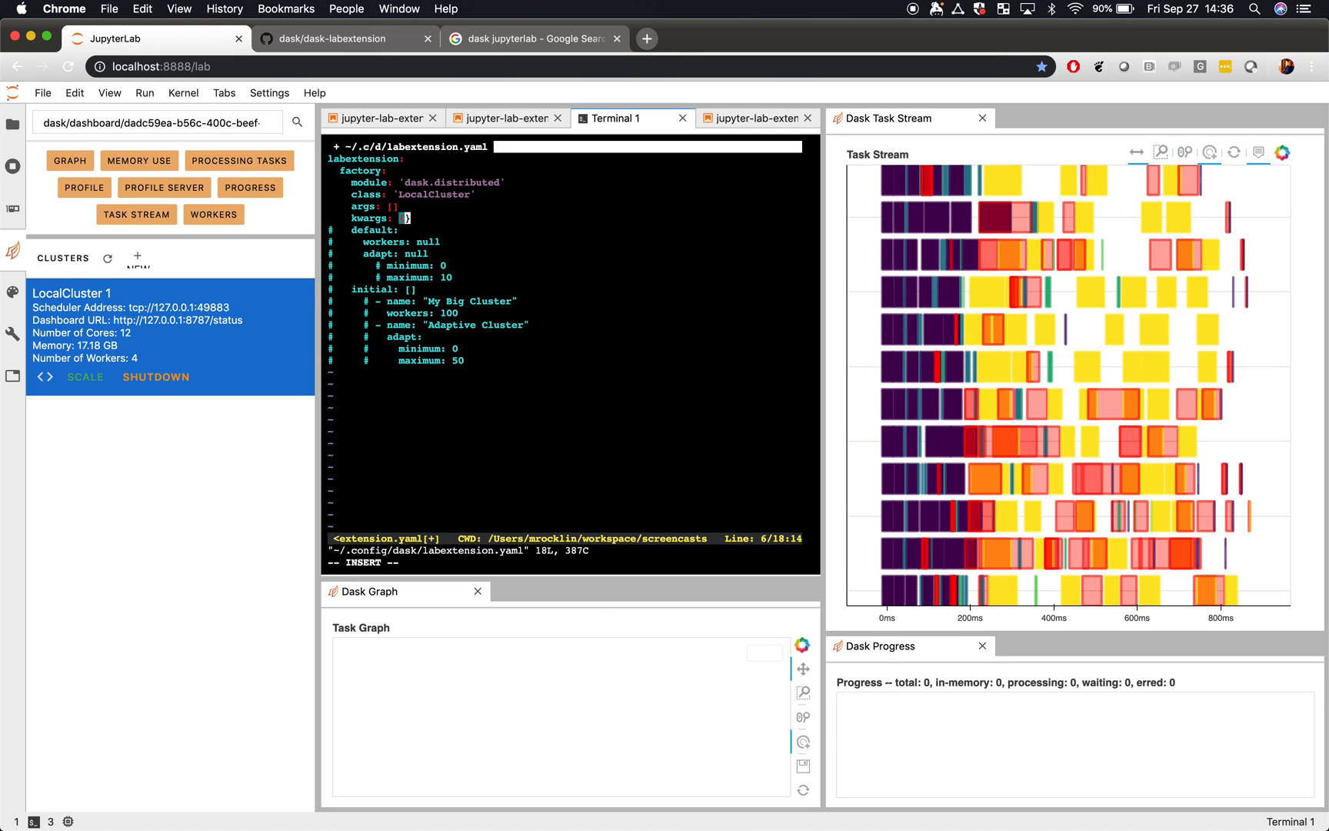
text(thread)
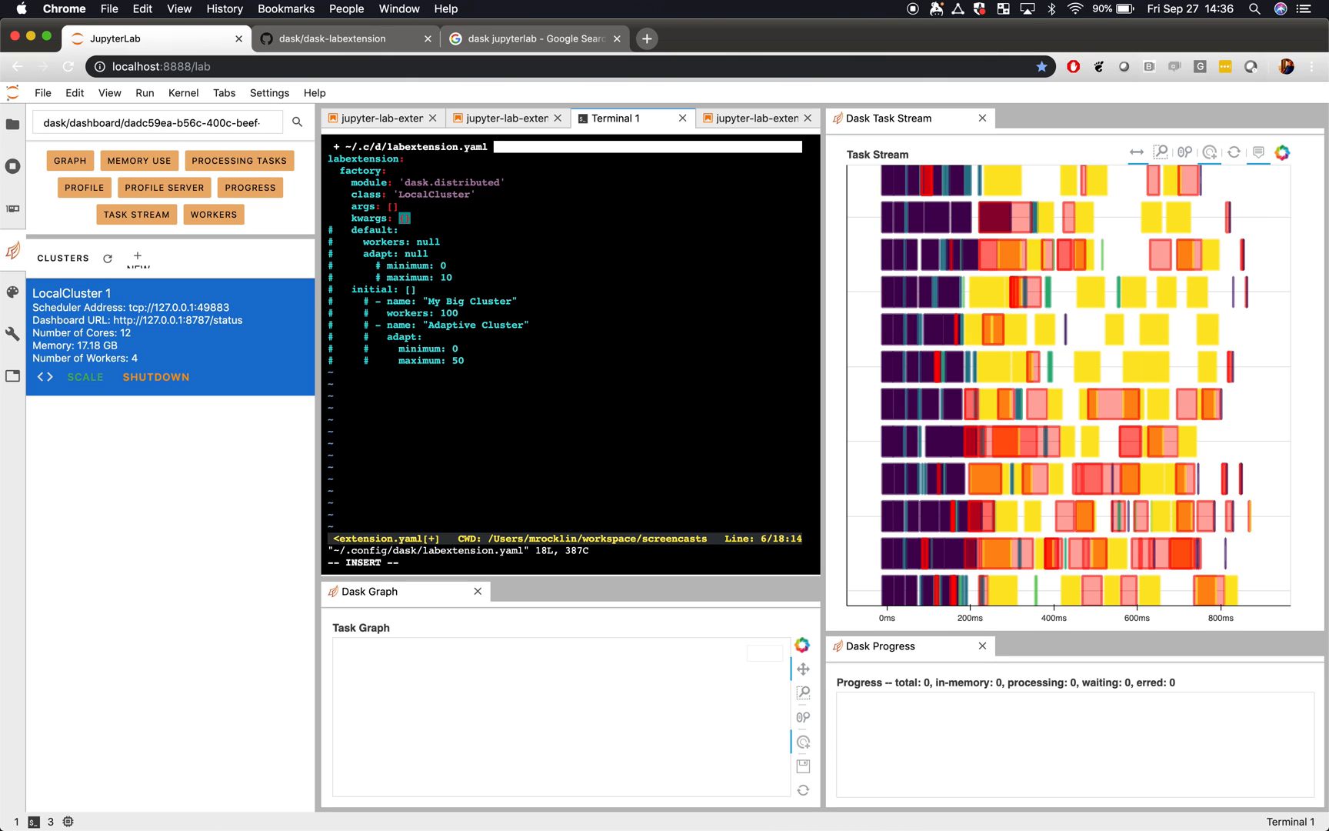
key(Escape)
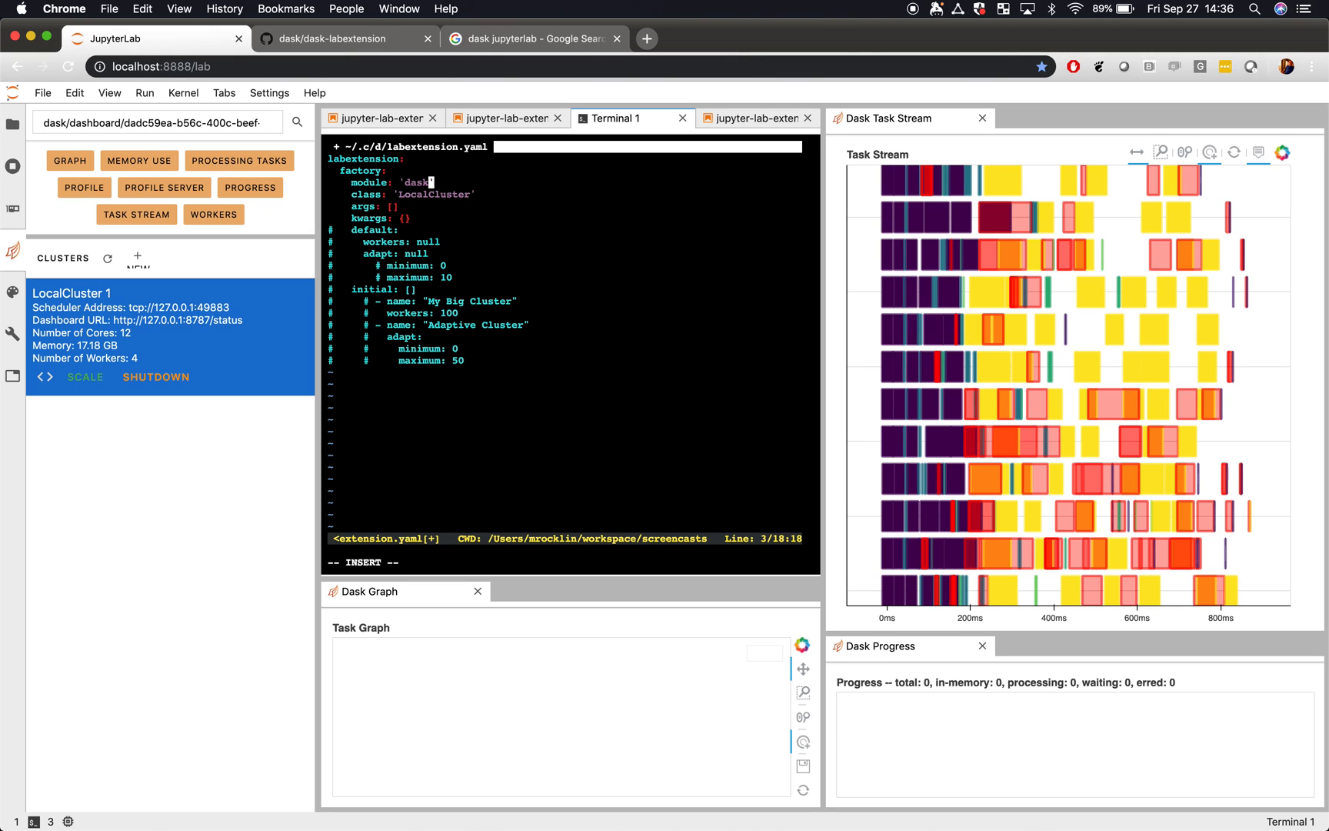
text(_kubernetes)
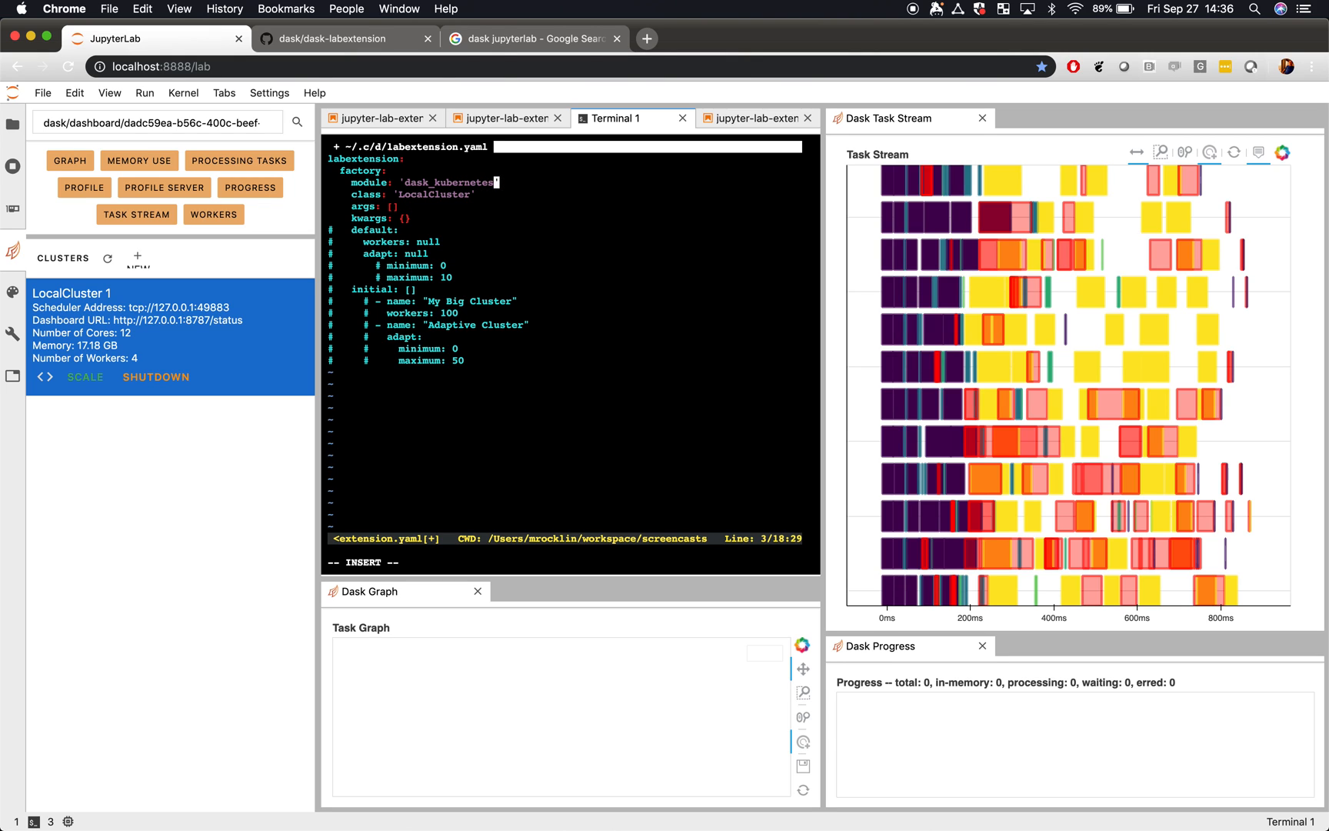
text(KubeC')
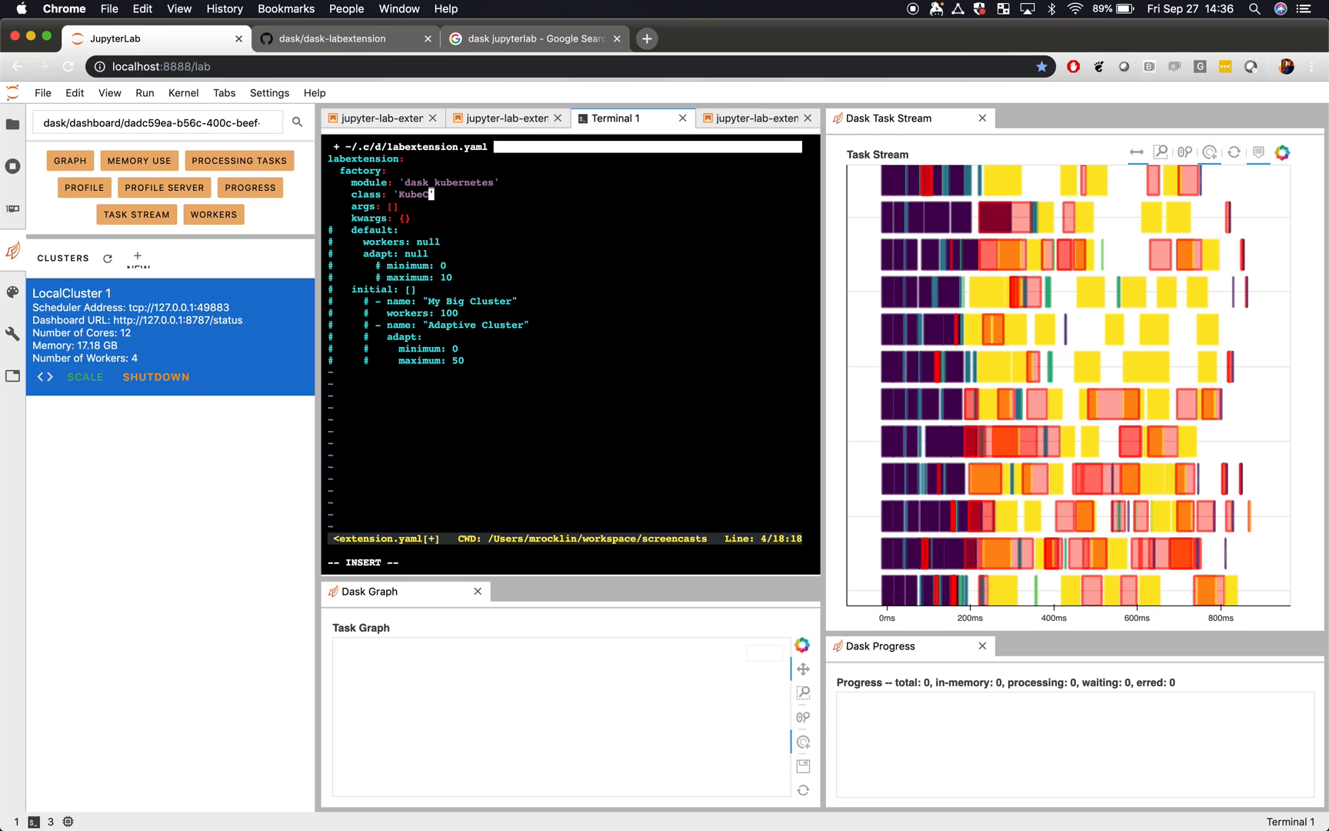
text(luster)
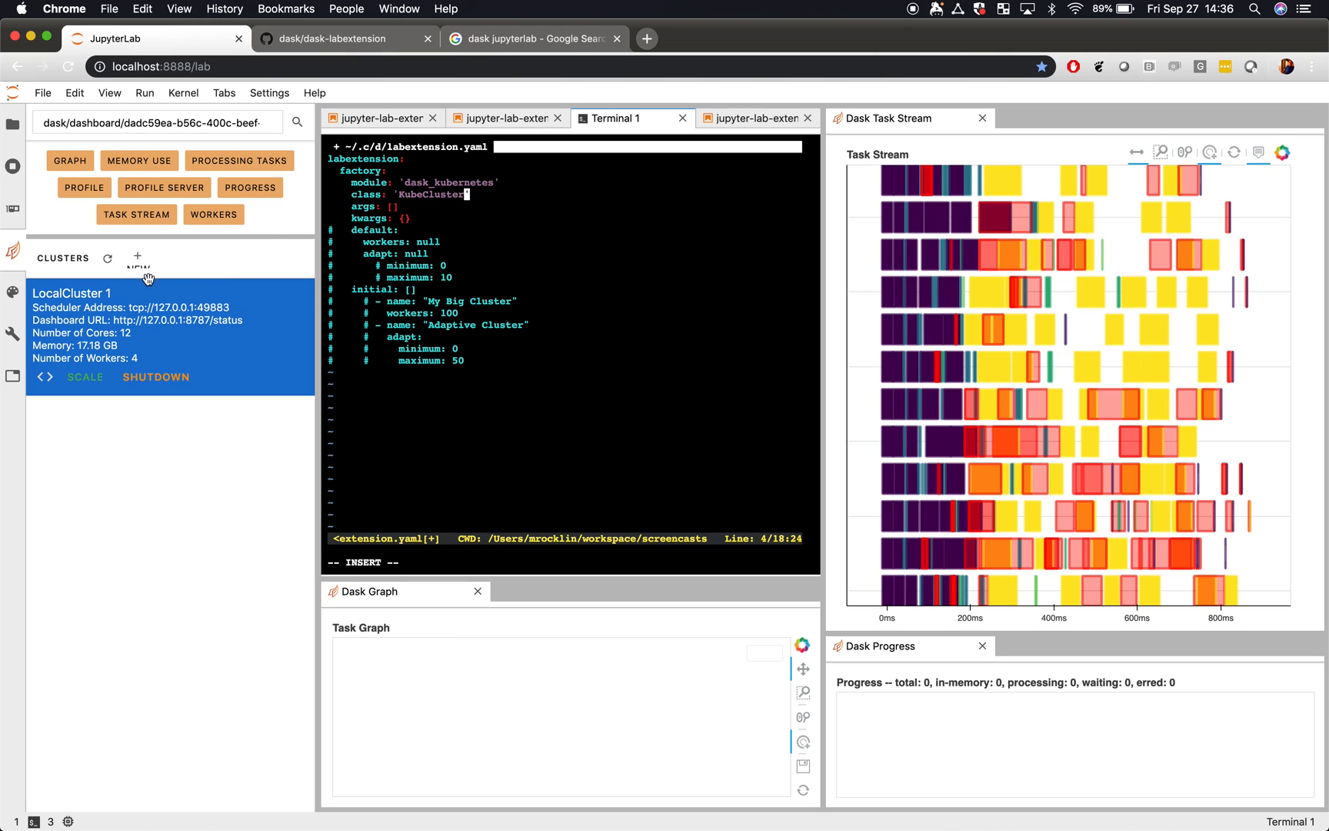
mouse_move(135, 258)
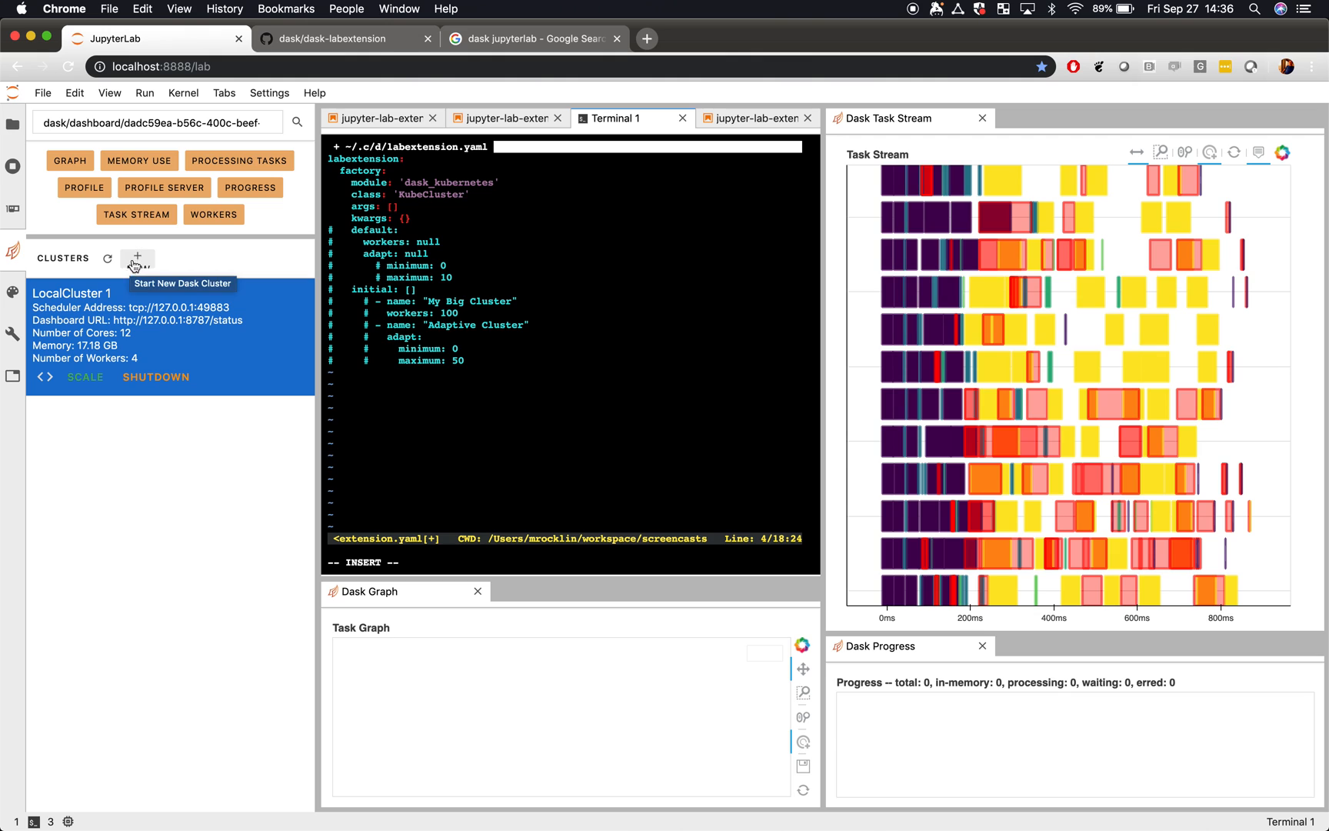
mouse_move(412, 225)
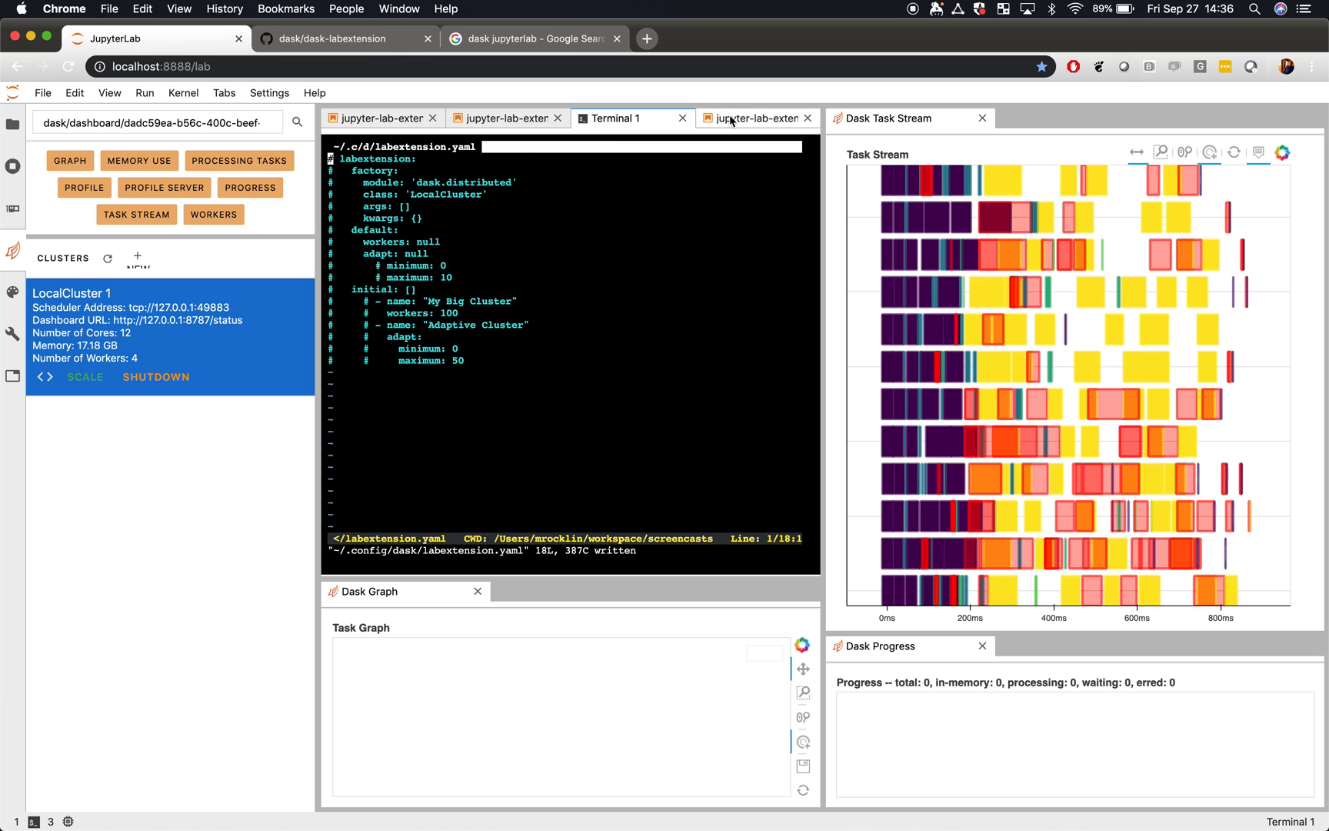
Switch to the third notebook, shut down LocalCluster 1, and check Auto-Start Dask in Settings.
click(753, 118)
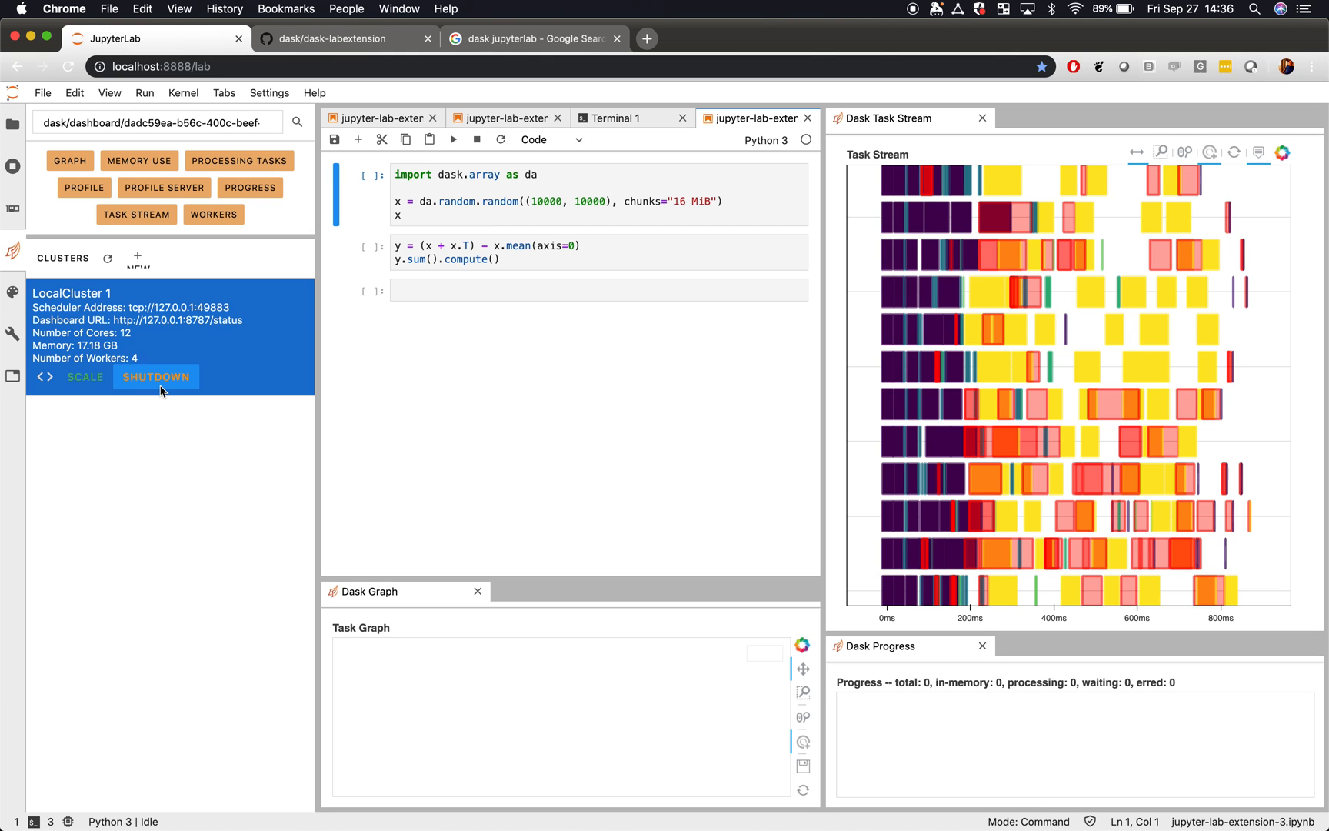
click(156, 376)
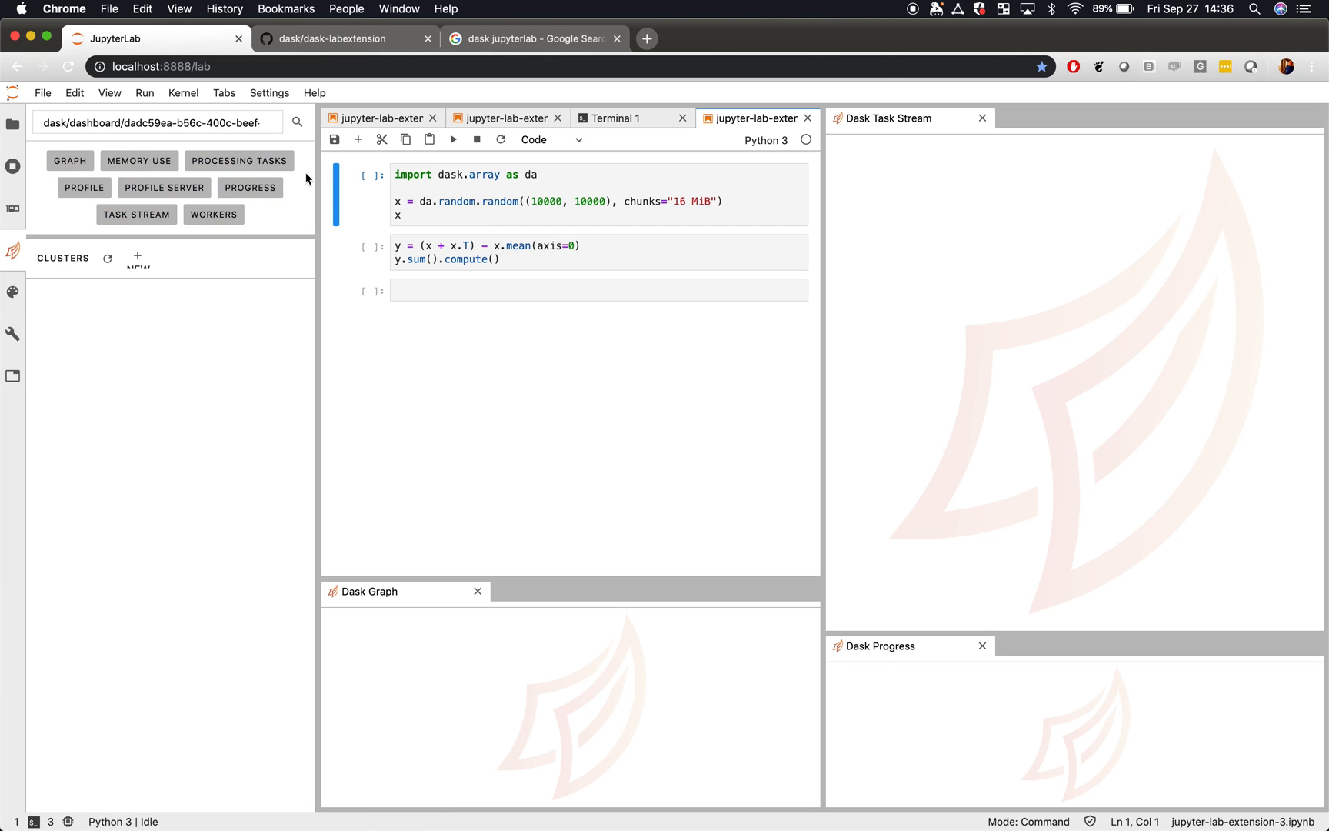
click(269, 92)
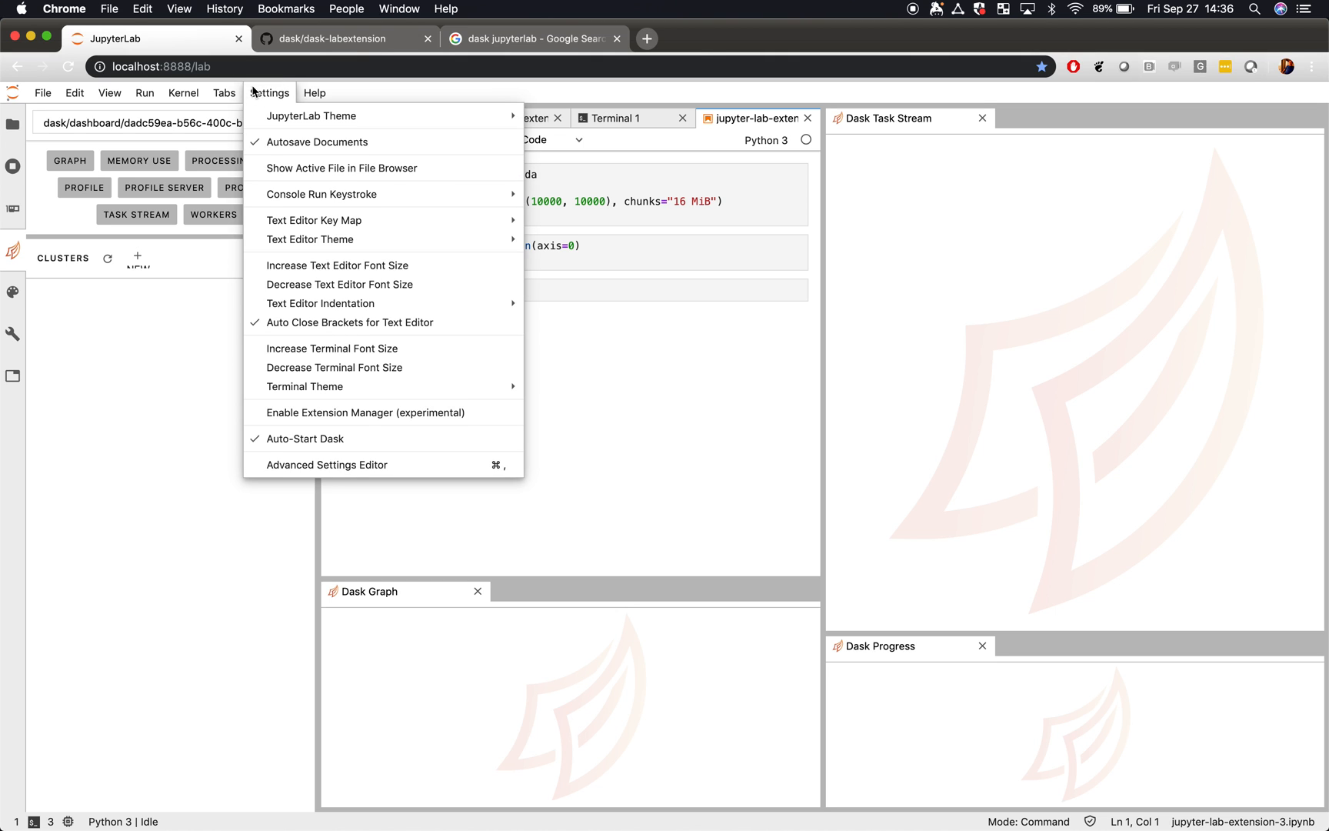
mouse_move(354, 446)
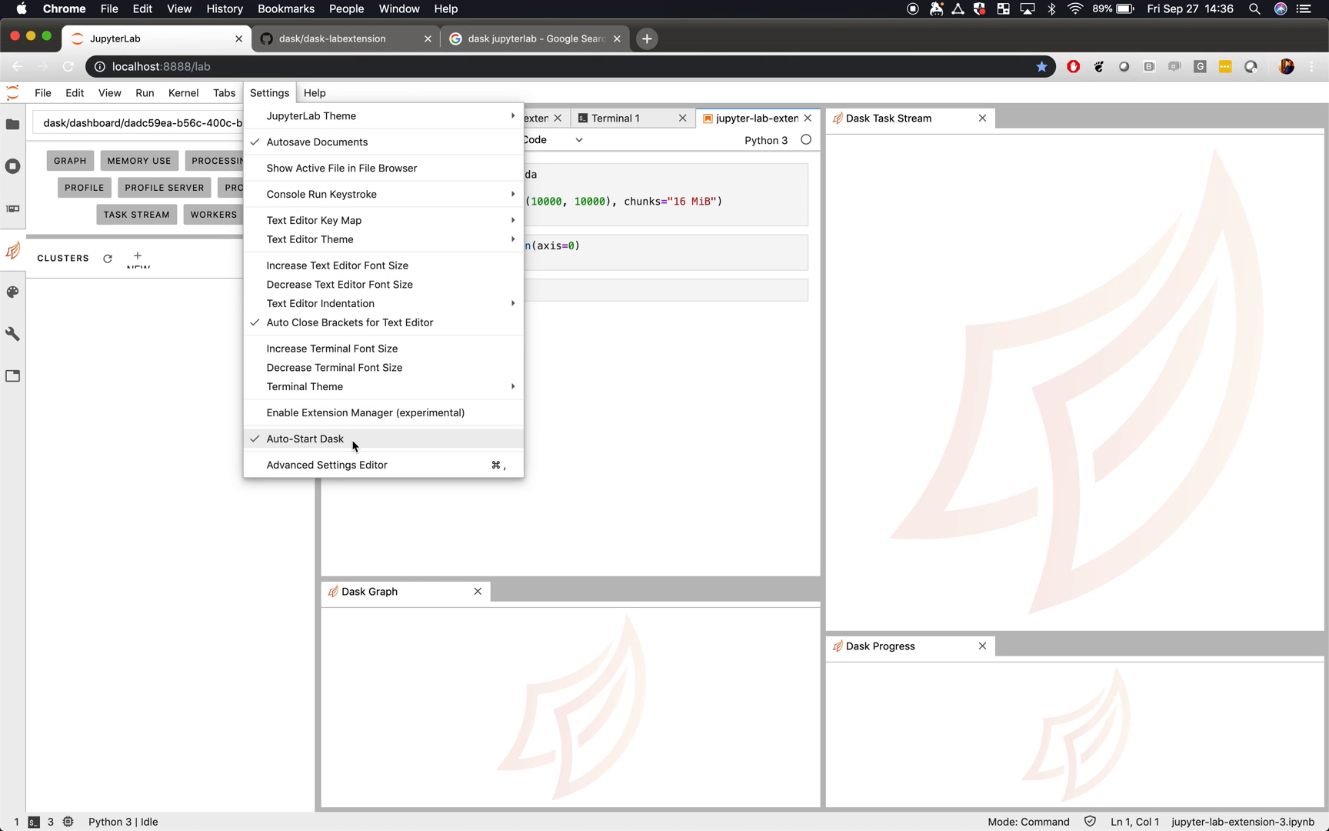
mouse_move(483, 445)
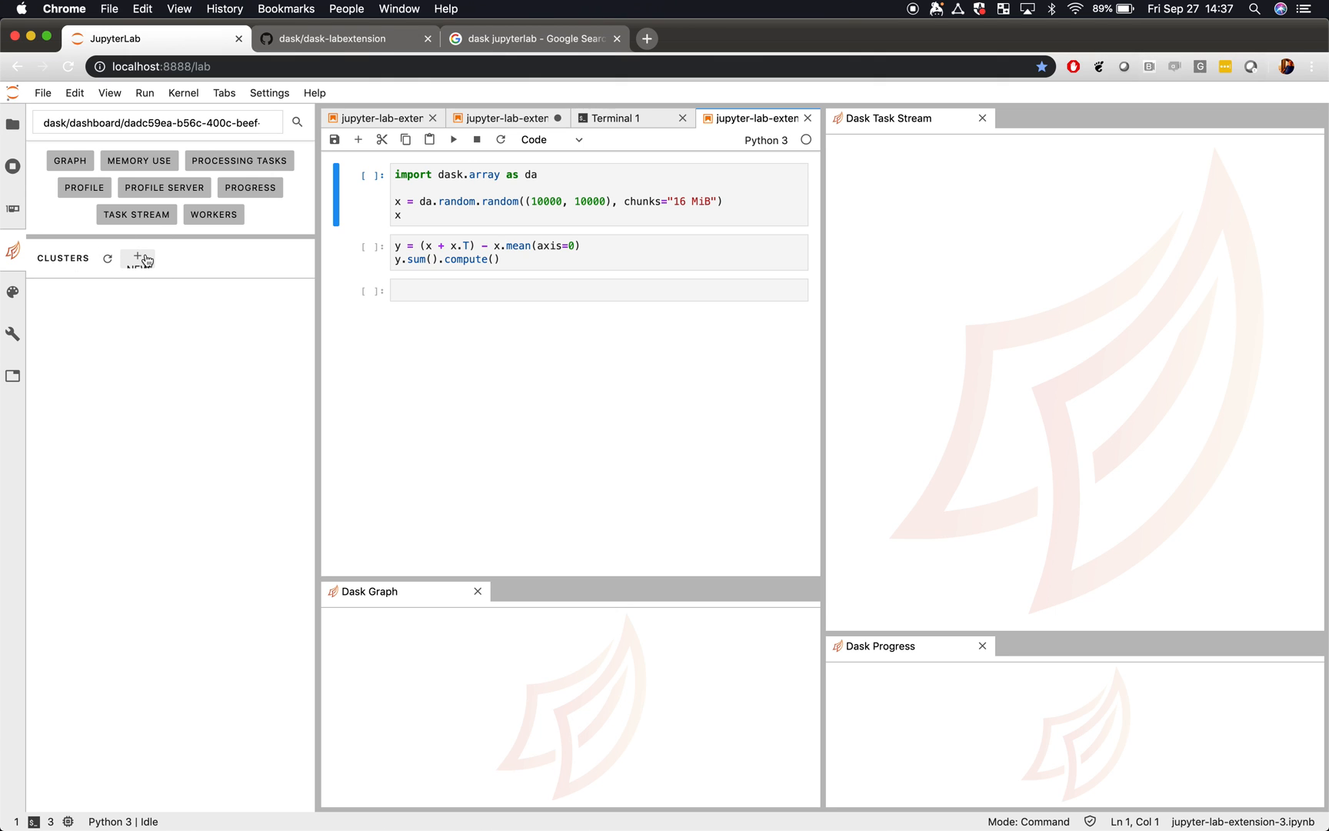
Start a new Dask cluster, LocalCluster 2, with 4 workers from the Dask sidebar.
click(137, 255)
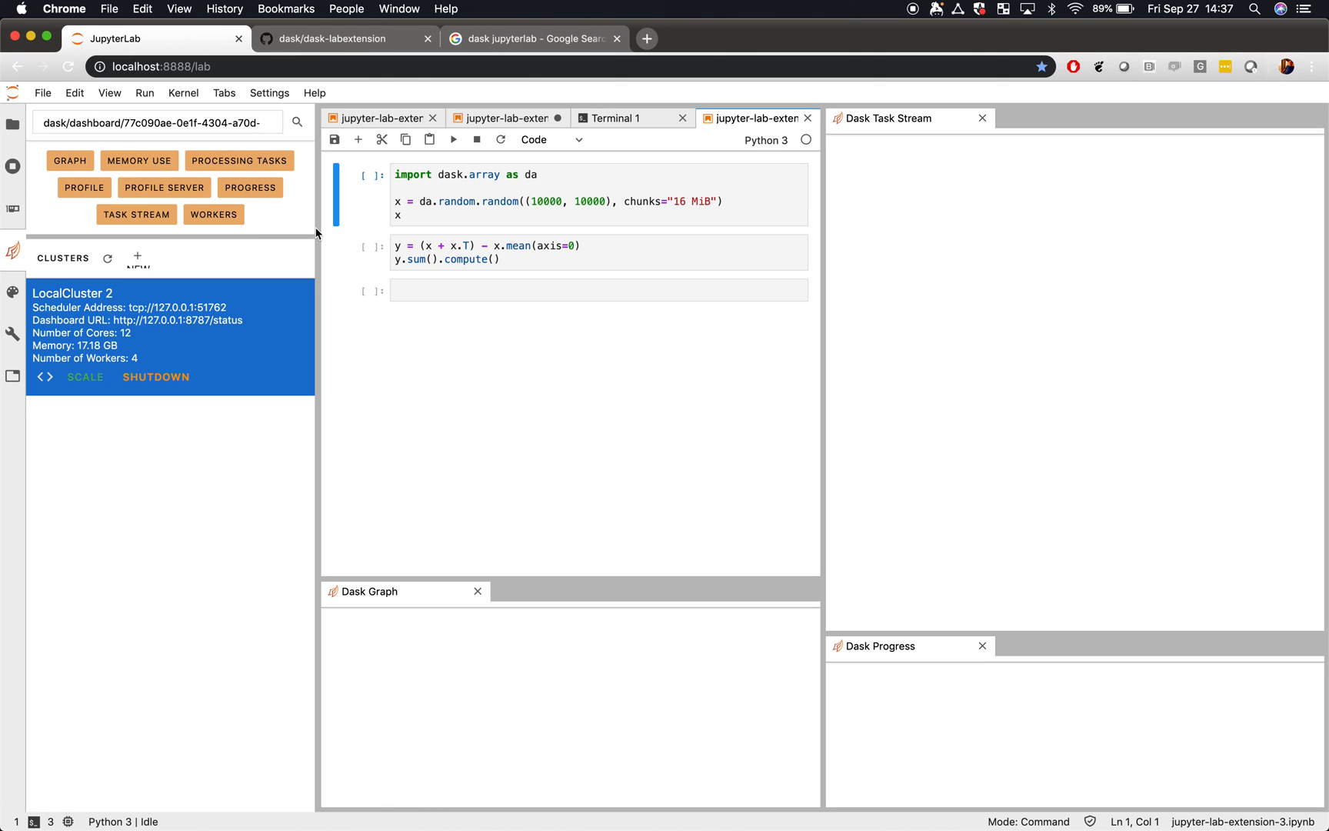
mouse_move(367, 218)
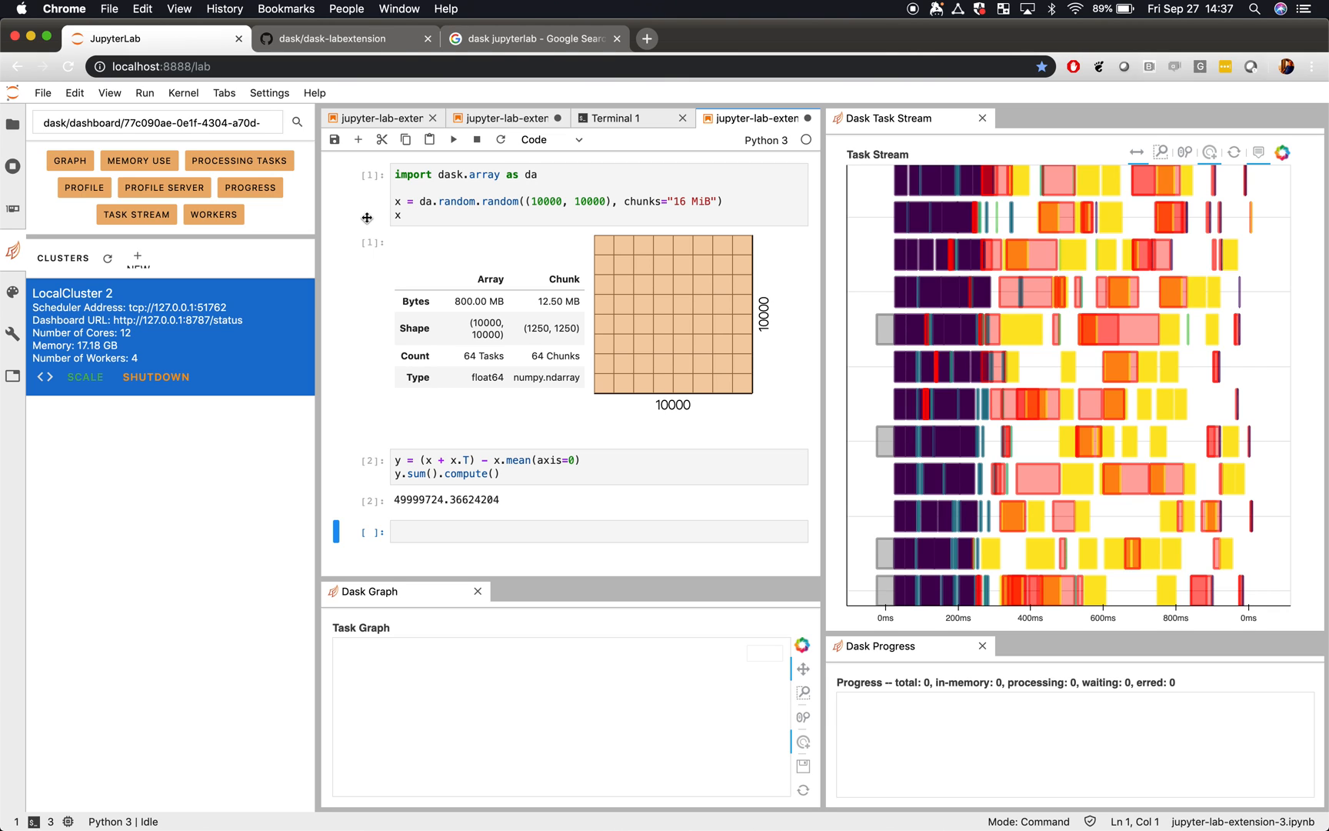
mouse_move(373, 251)
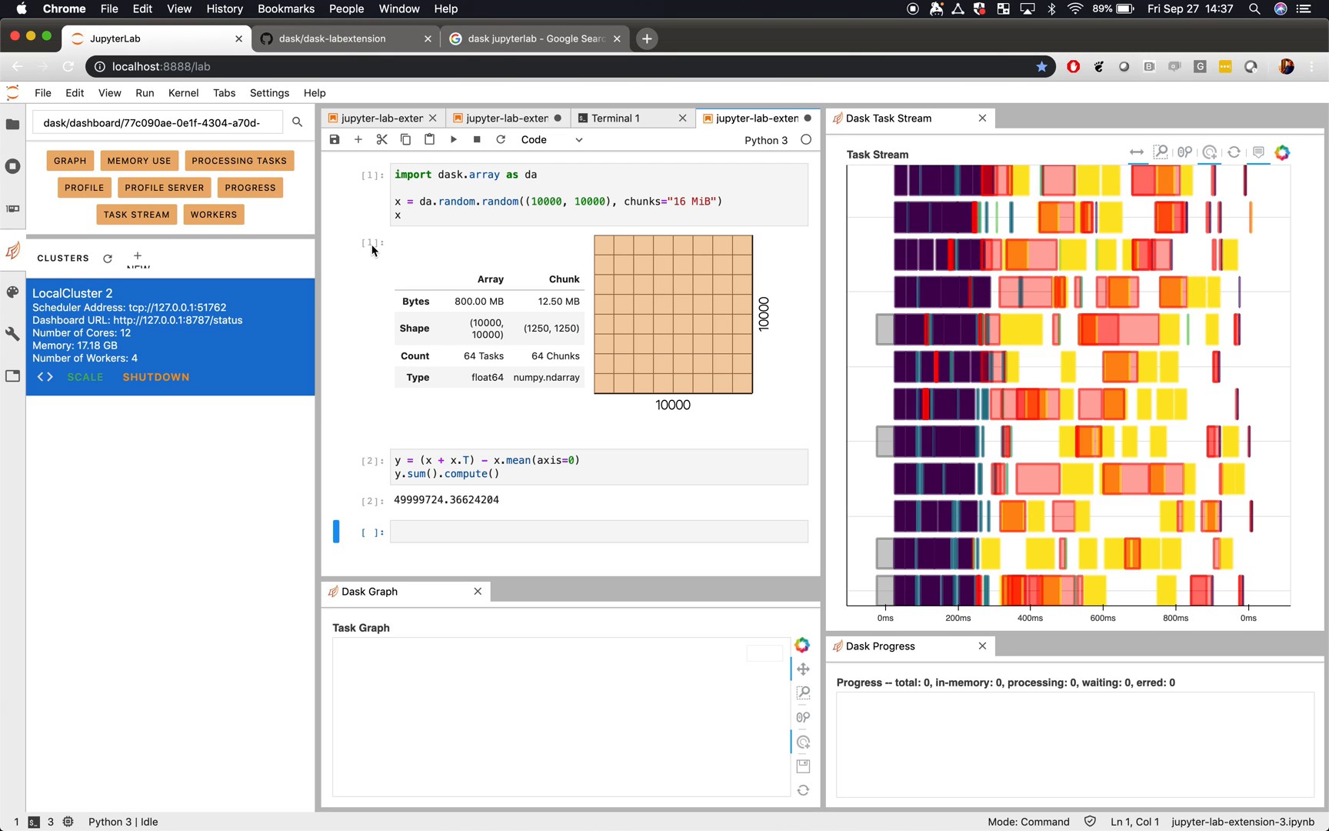